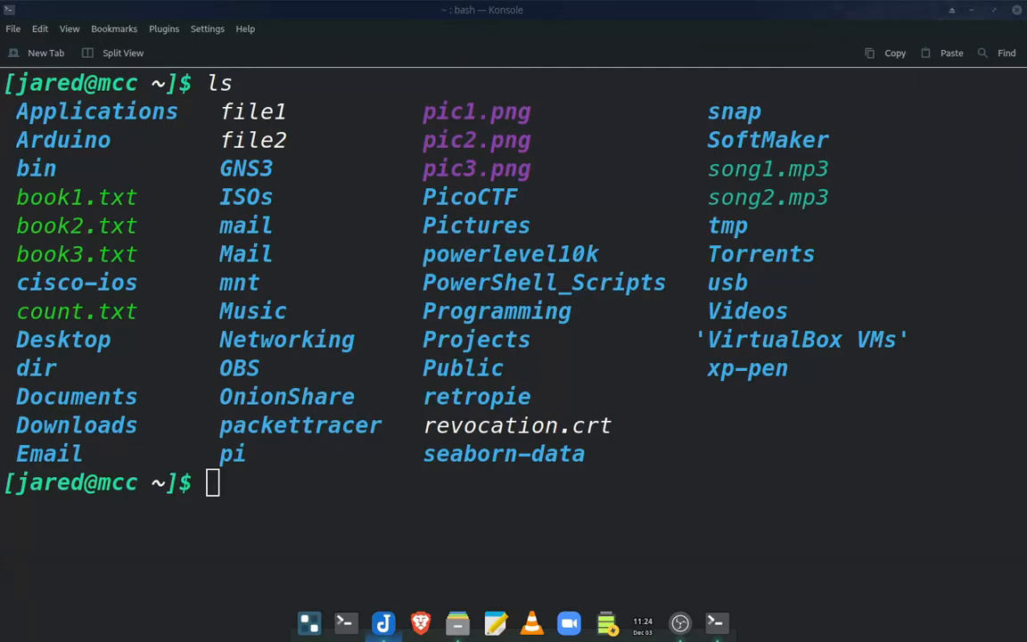
mouse_move(314, 478)
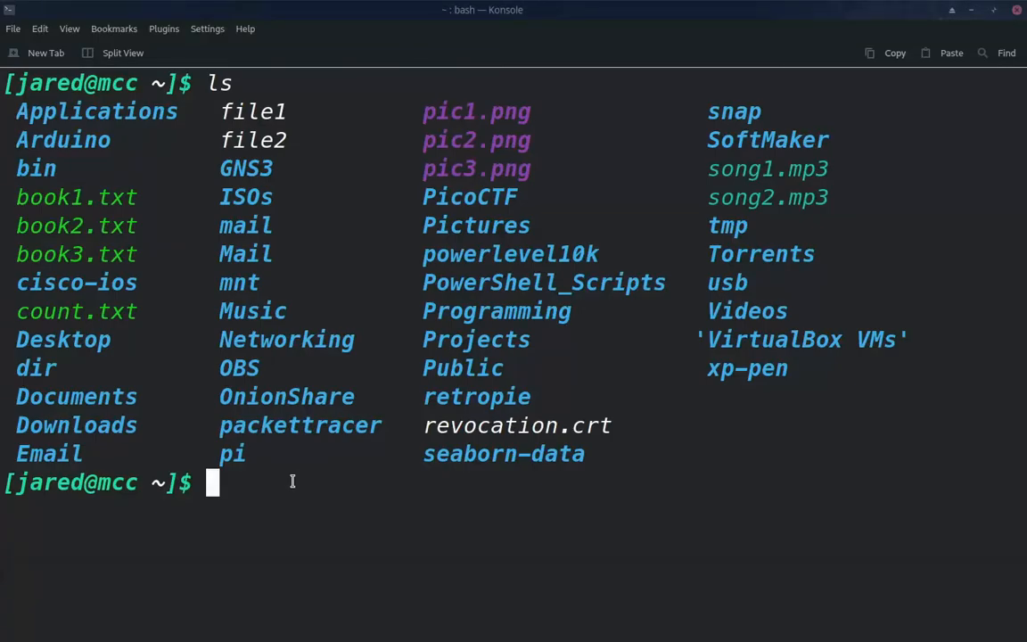
Copy /etc/passwd into /home/jared/ with cp.
type("cp")
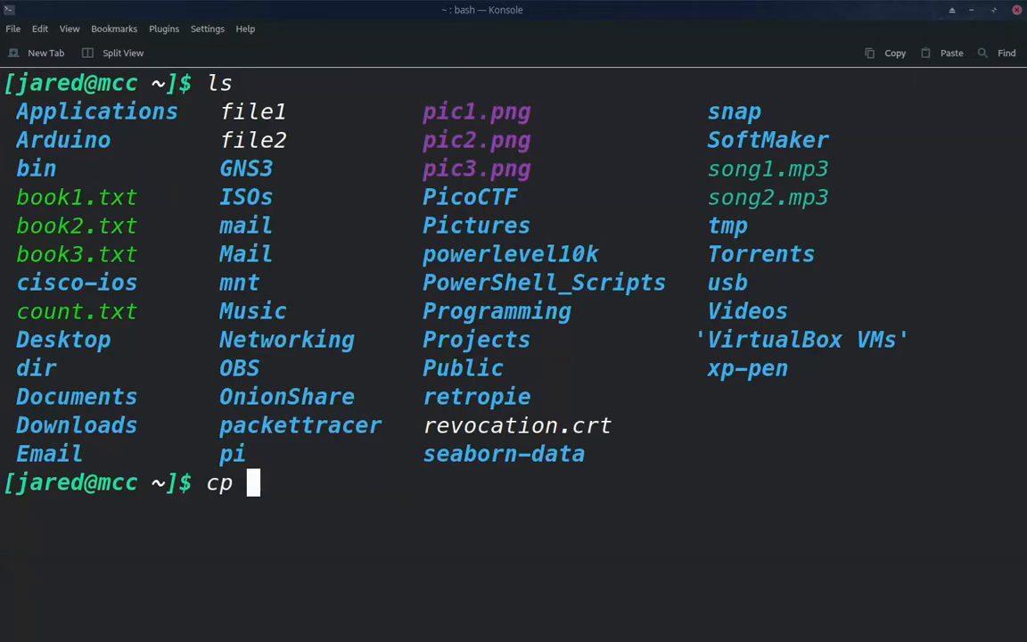
type("/et")
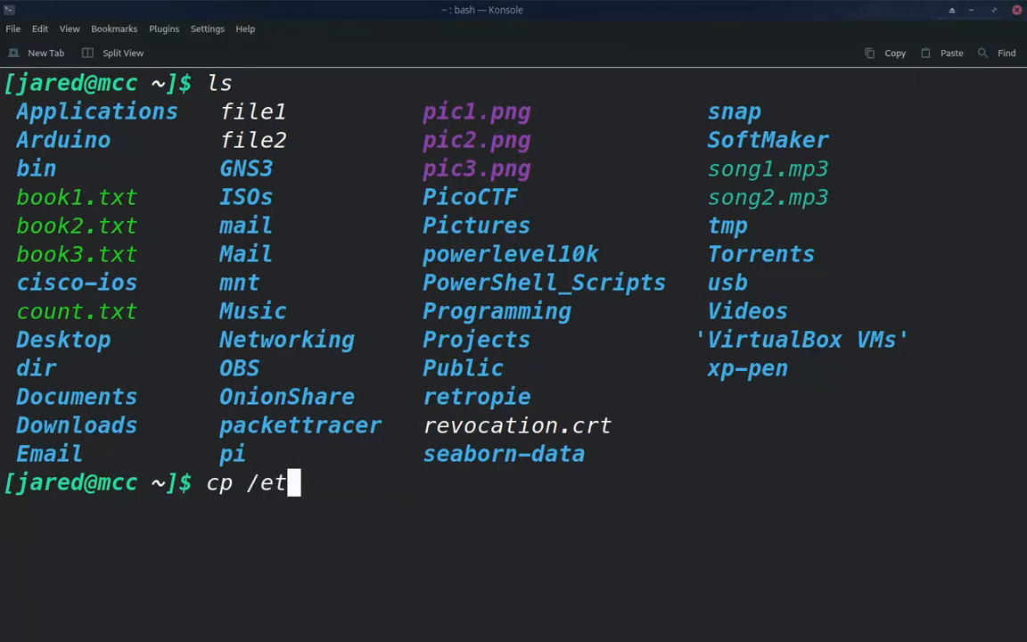
type("c/p")
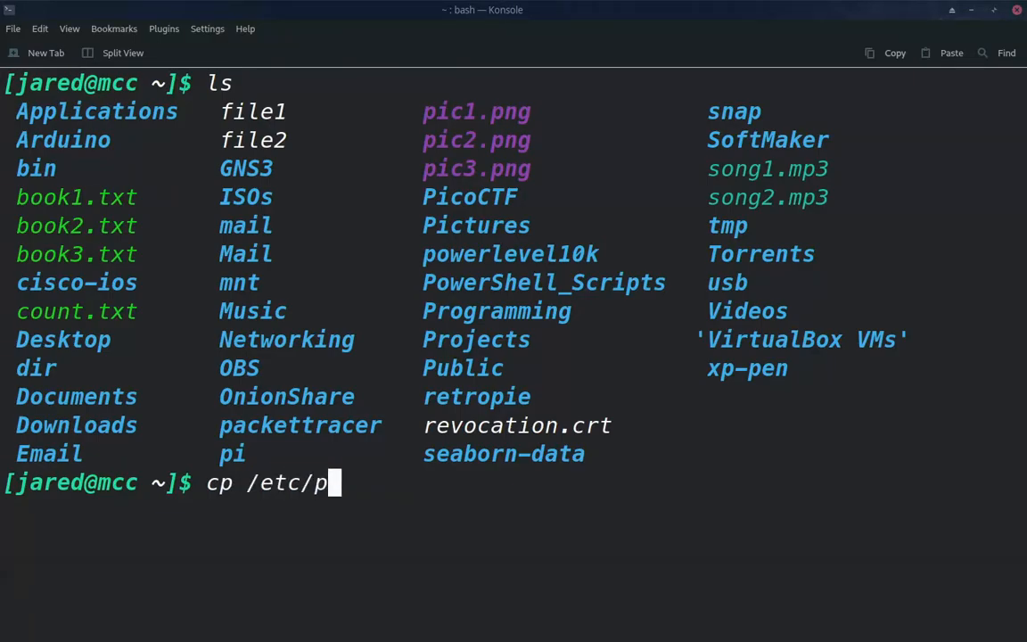
type("asswd")
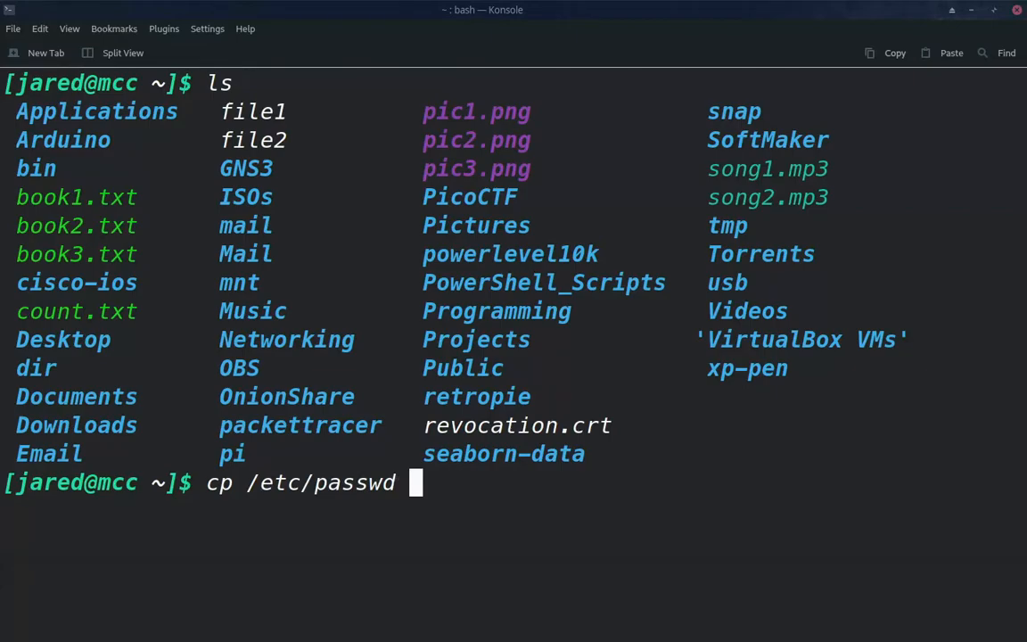
type("/home/")
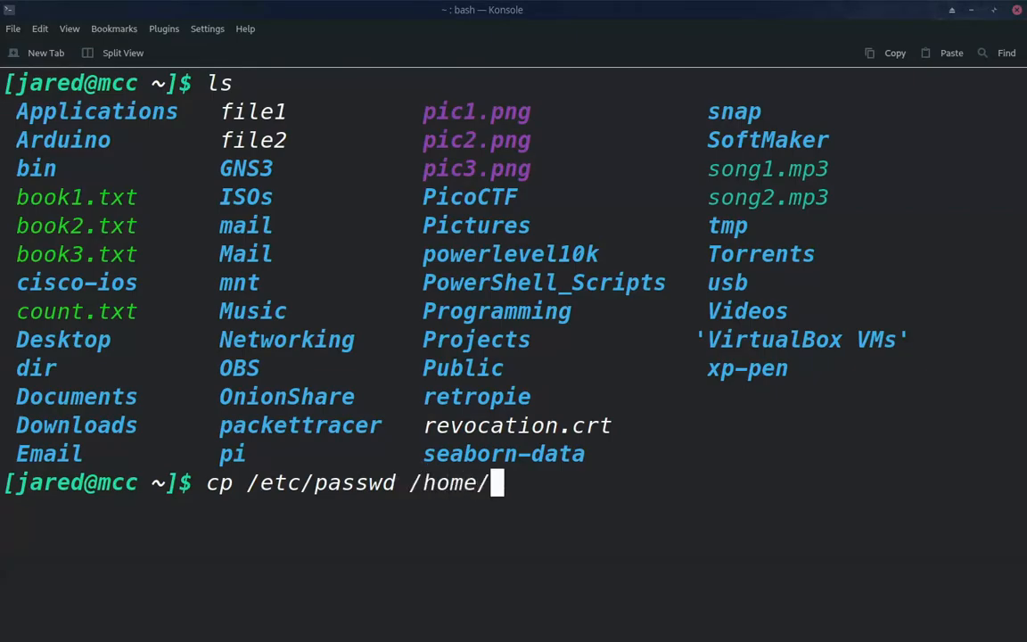
type("jared/")
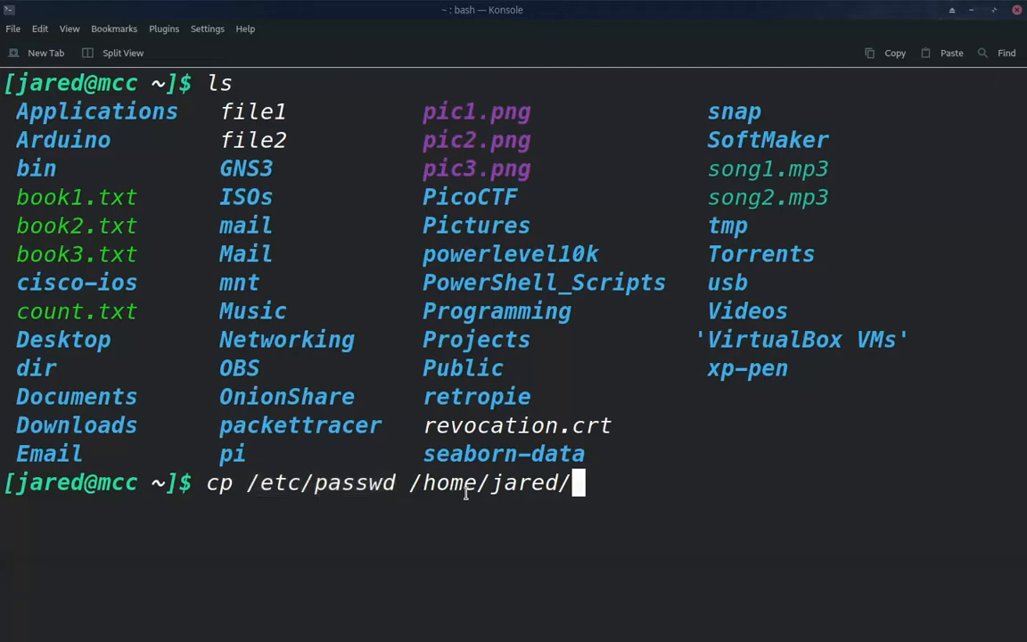
left_click_drag(410, 483, 580, 483)
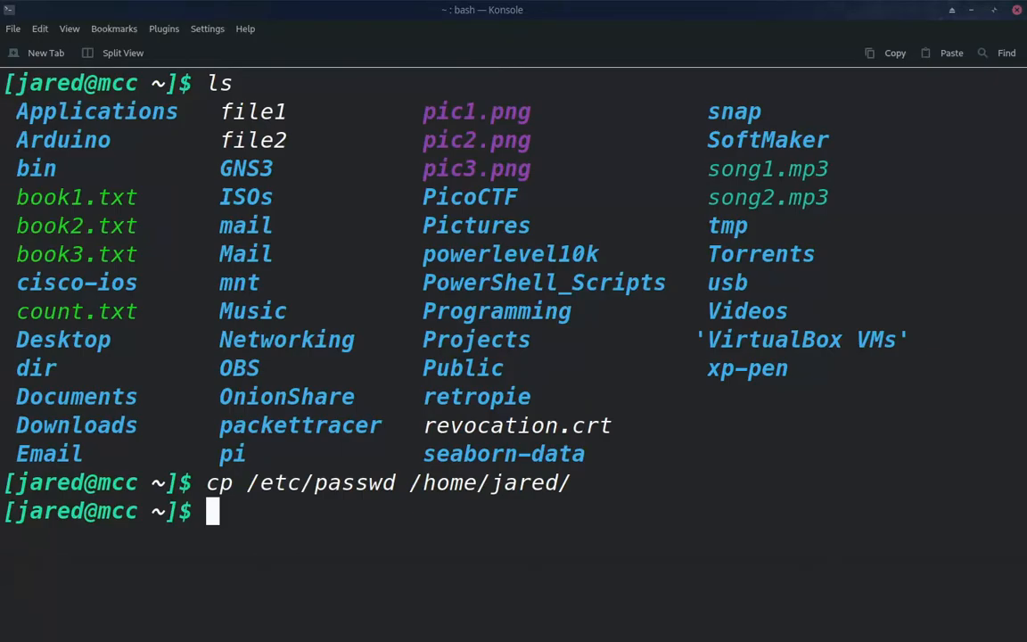
Rerun cp /etc/passwd and answer y to overwrite the existing copy.
type("cp")
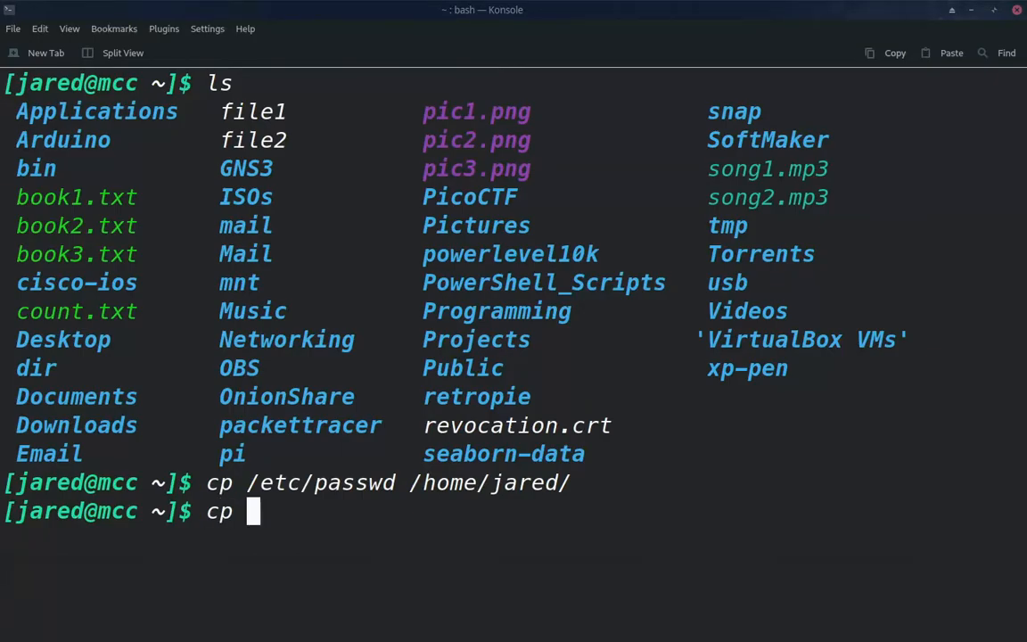
type("/")
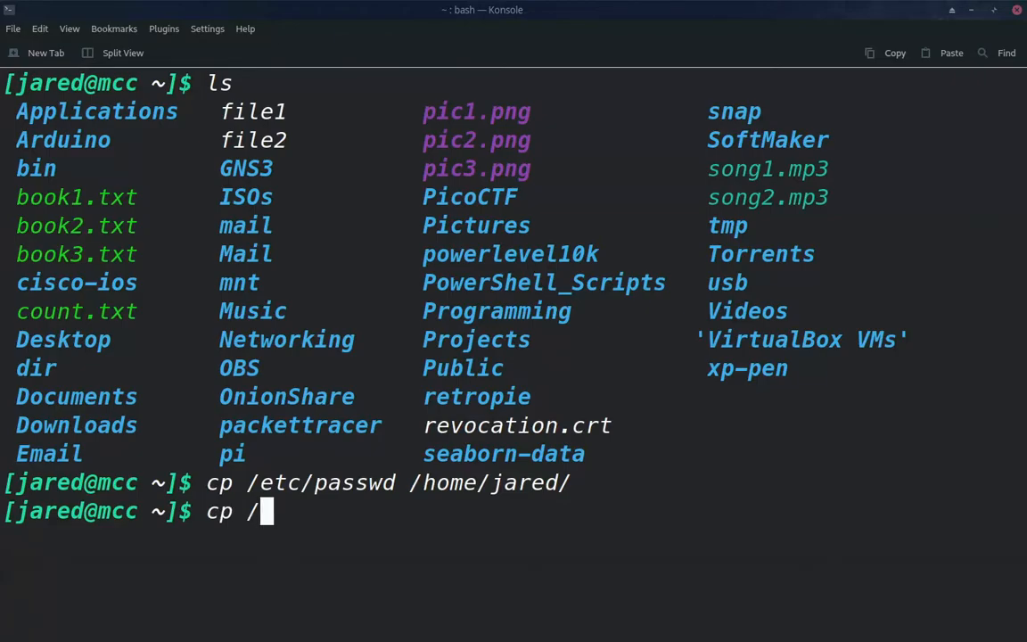
type("etc/passwd /home/jared/")
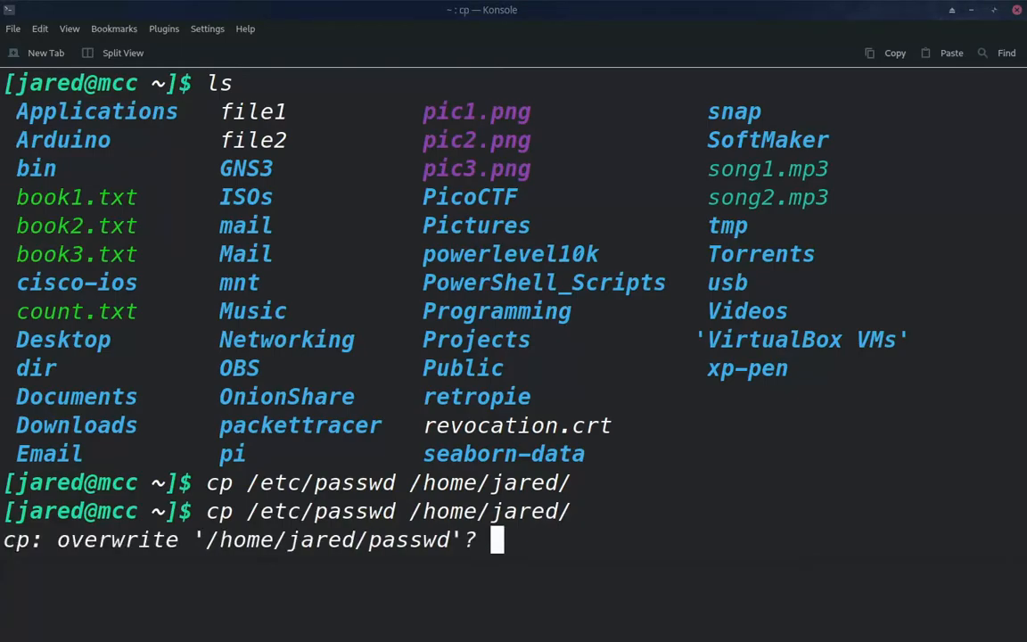
type("y")
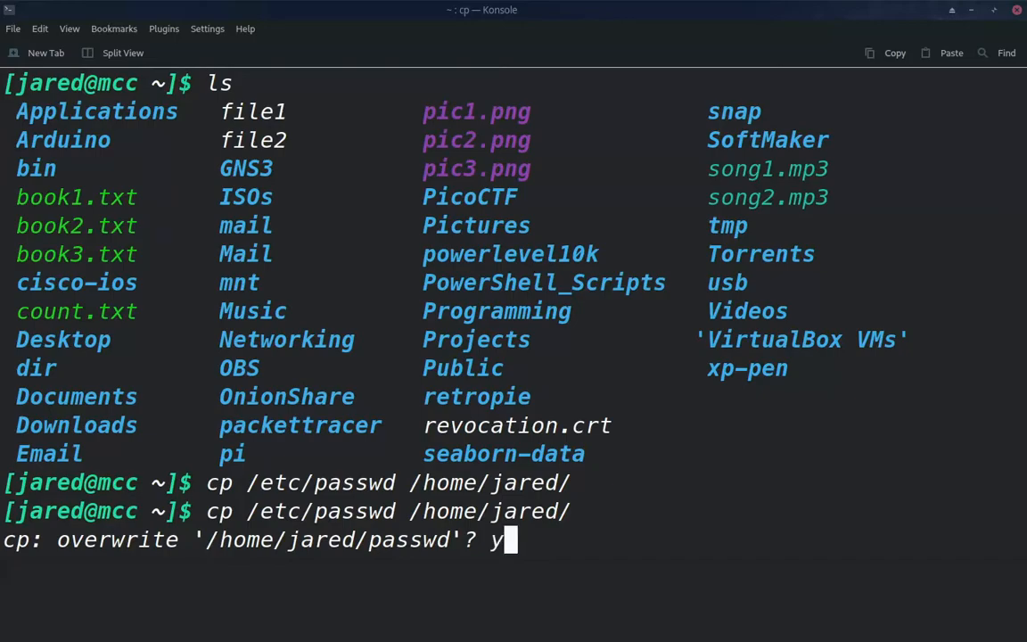
key("Return")
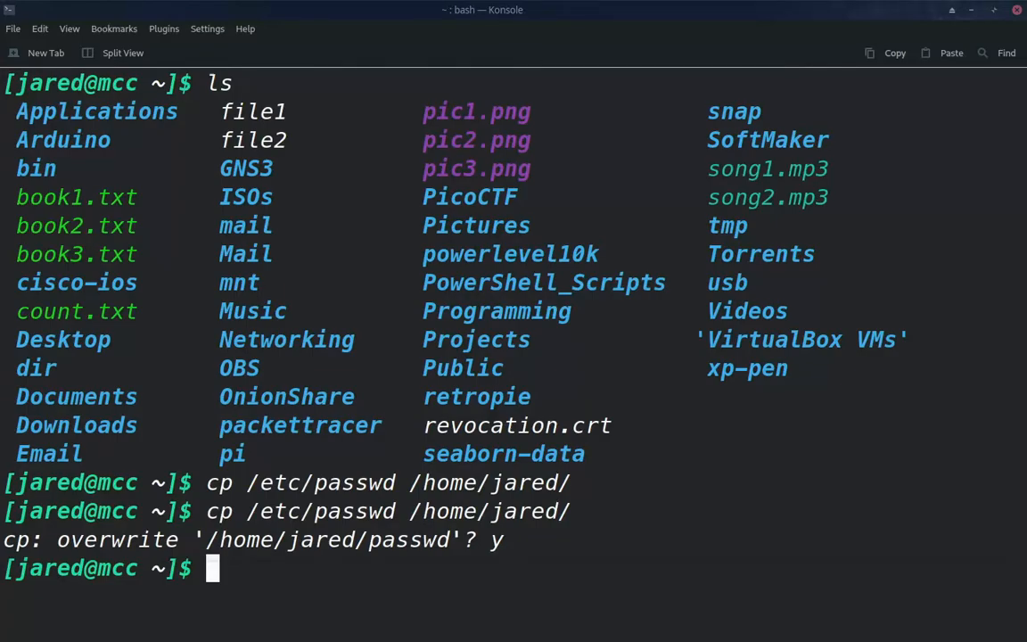
Copy /etc/hosts into the current home folder and mark passwd in the listing.
type("c")
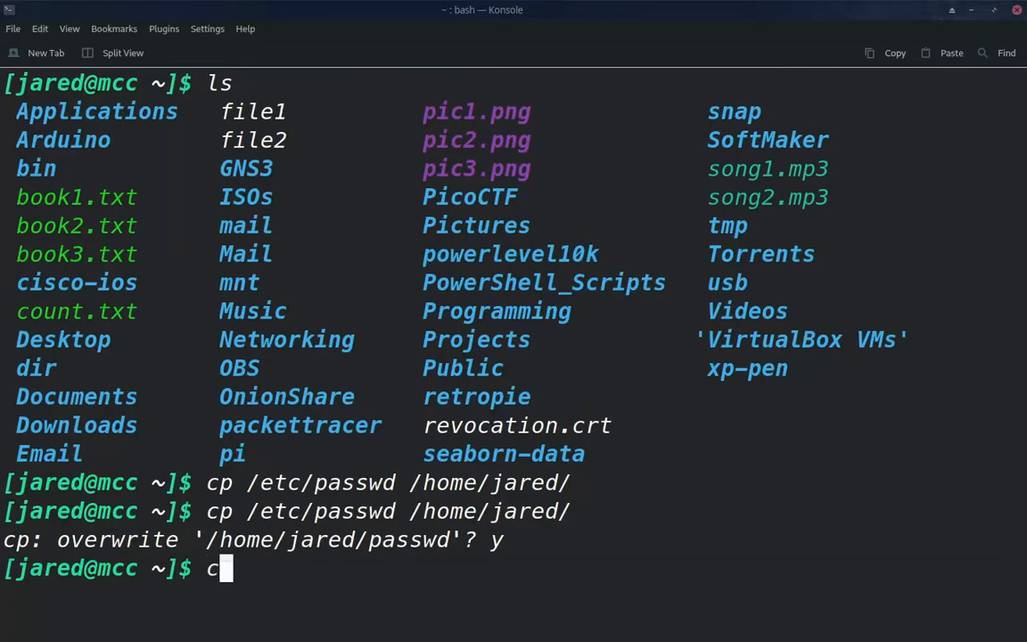
type("p")
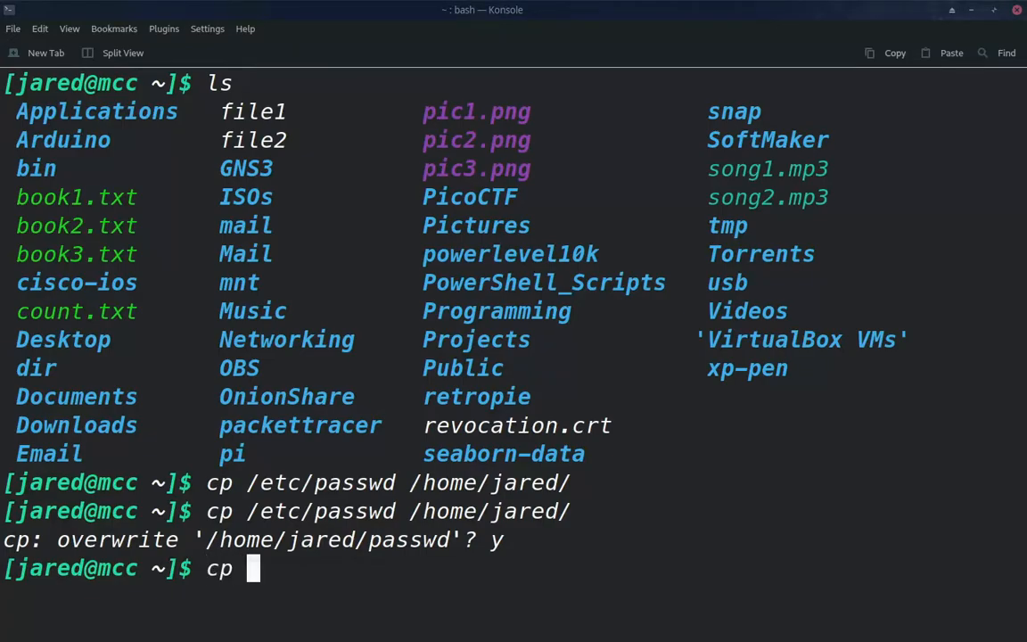
type("/etc/")
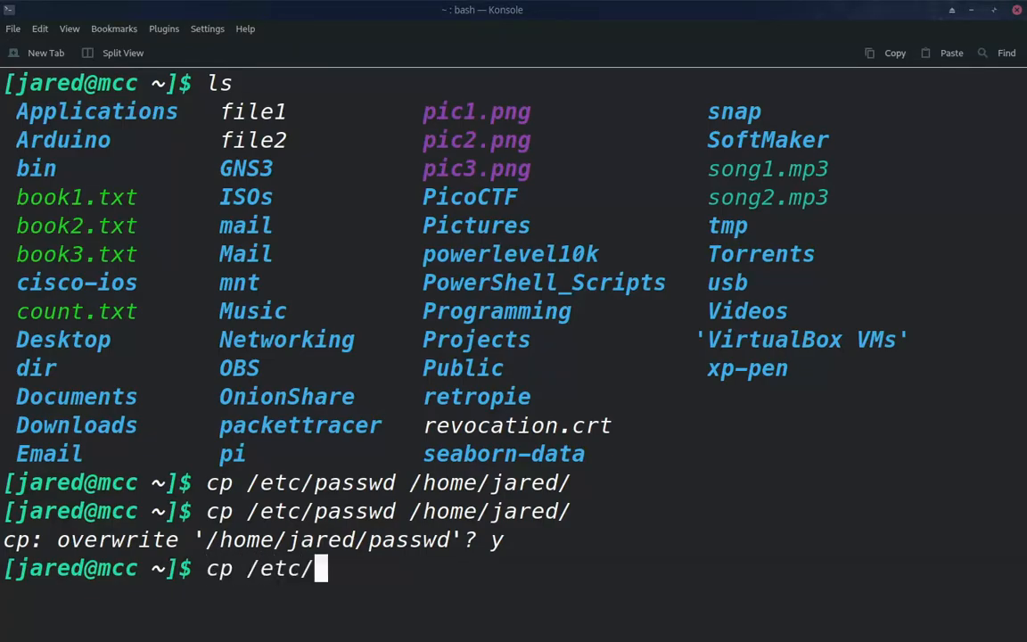
type("hosts")
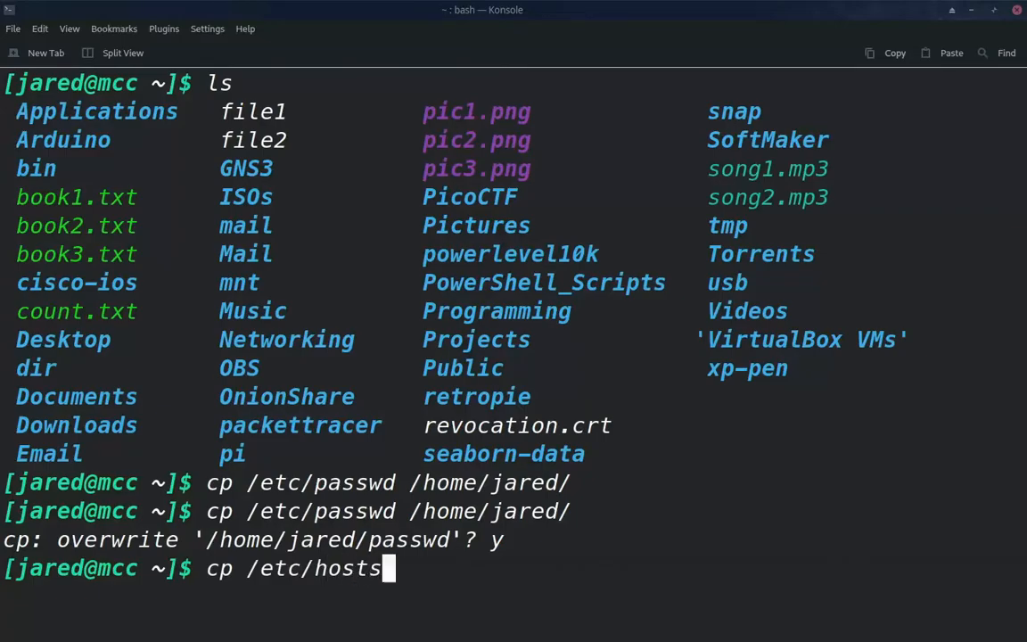
type(".")
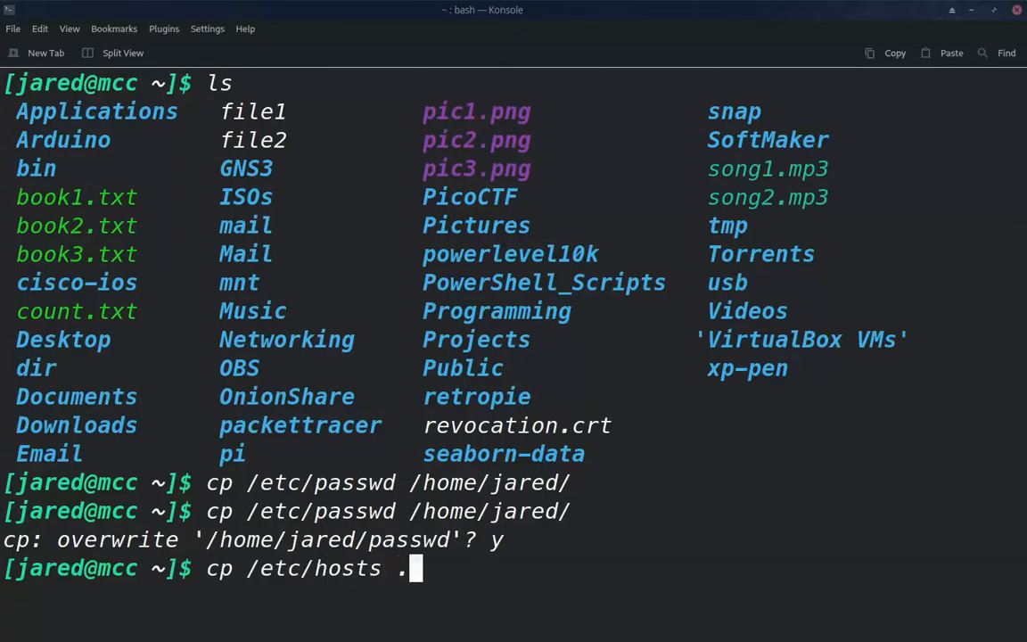
key("space")
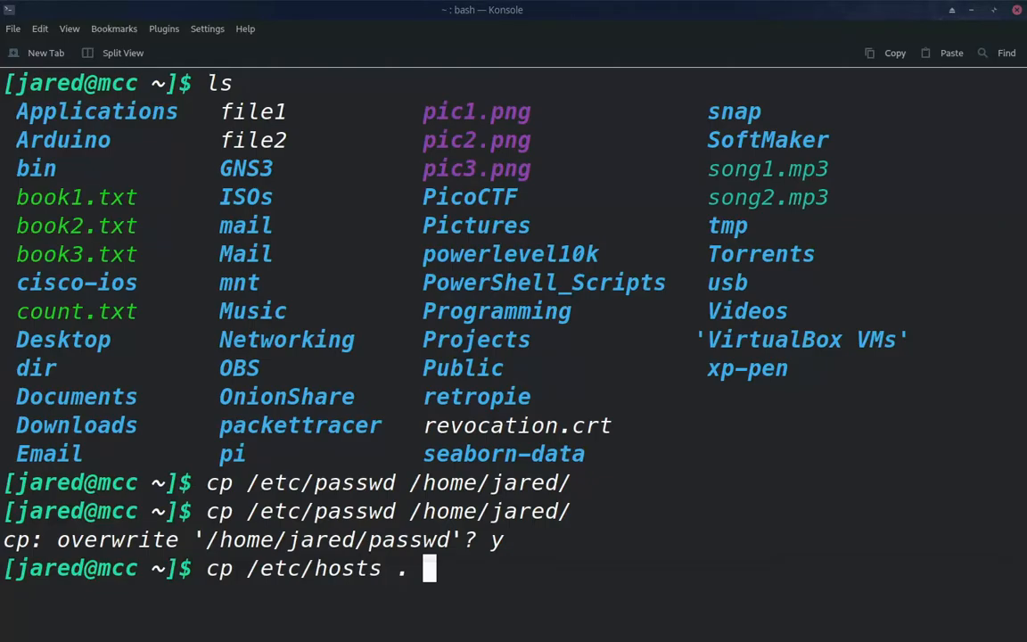
type("ls")
key("Return")
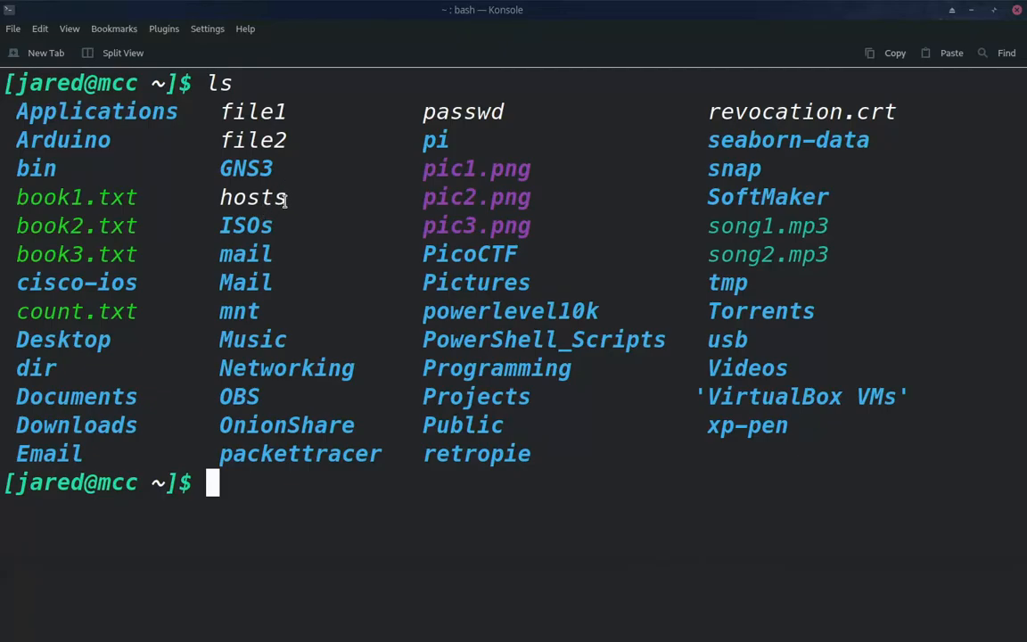
double_click(253, 197)
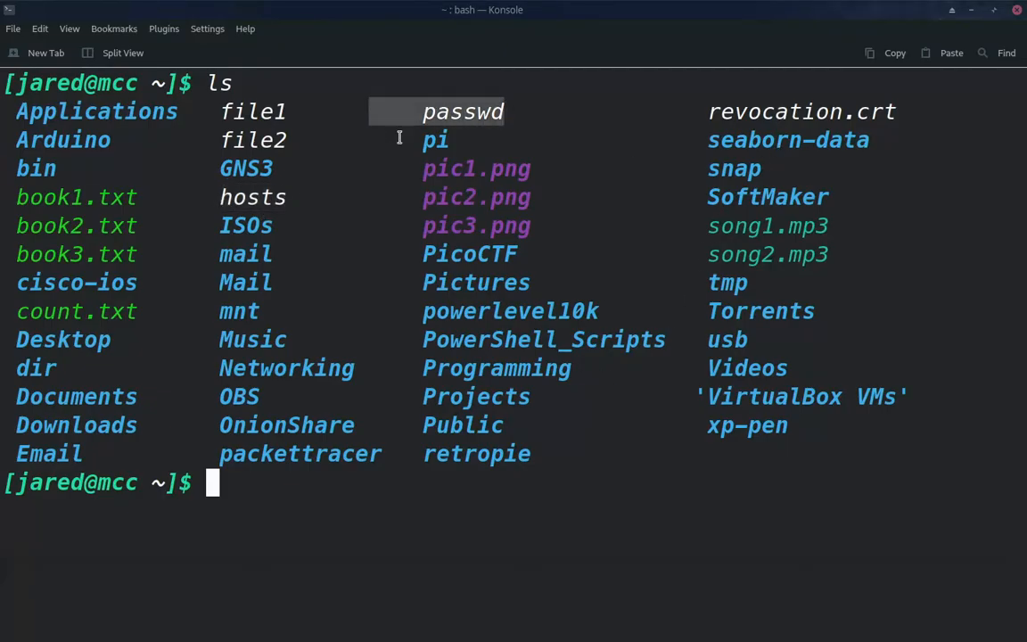
mouse_move(336, 471)
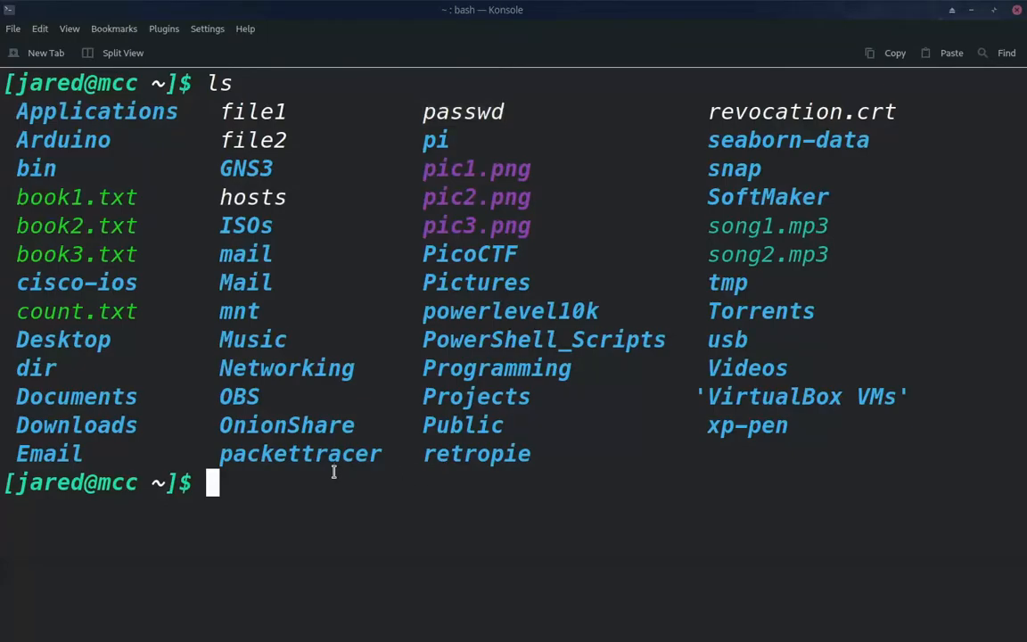
Type a cp command copying file1 into tmp and highlight file1.
type("cp")
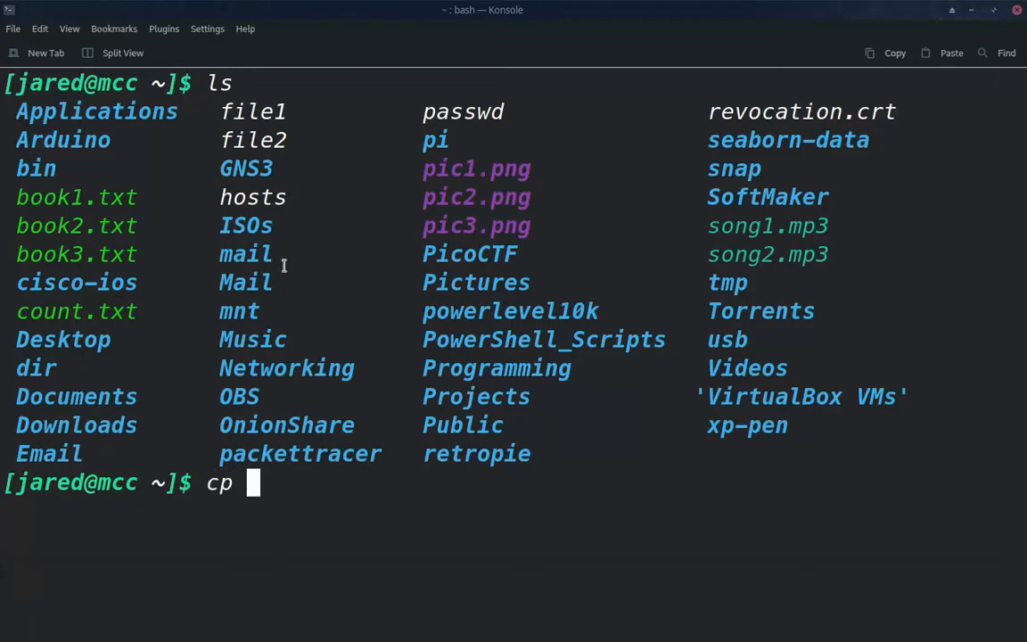
mouse_move(332, 476)
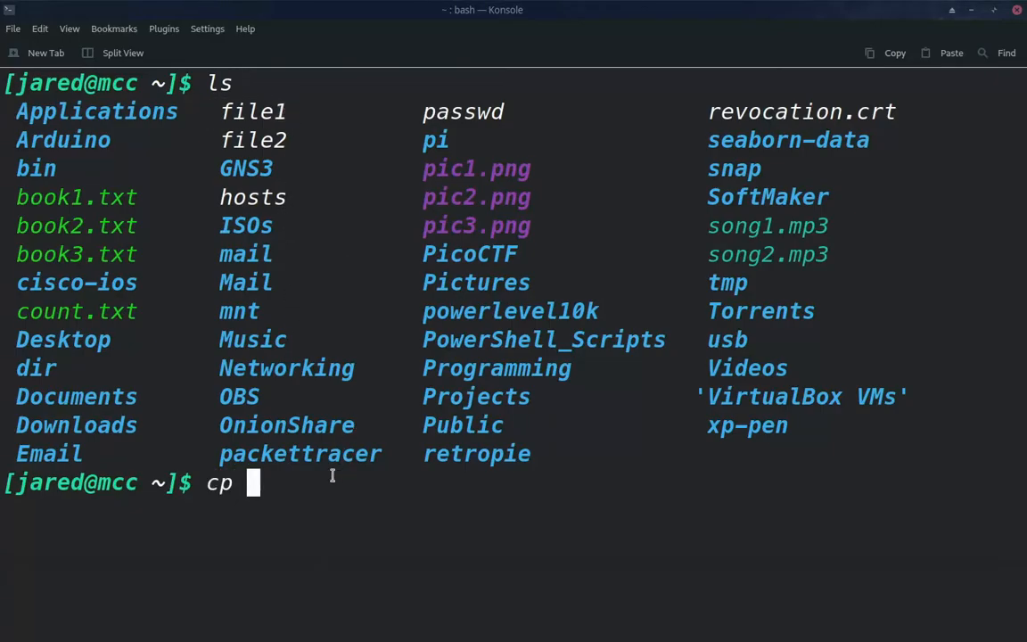
mouse_move(744, 290)
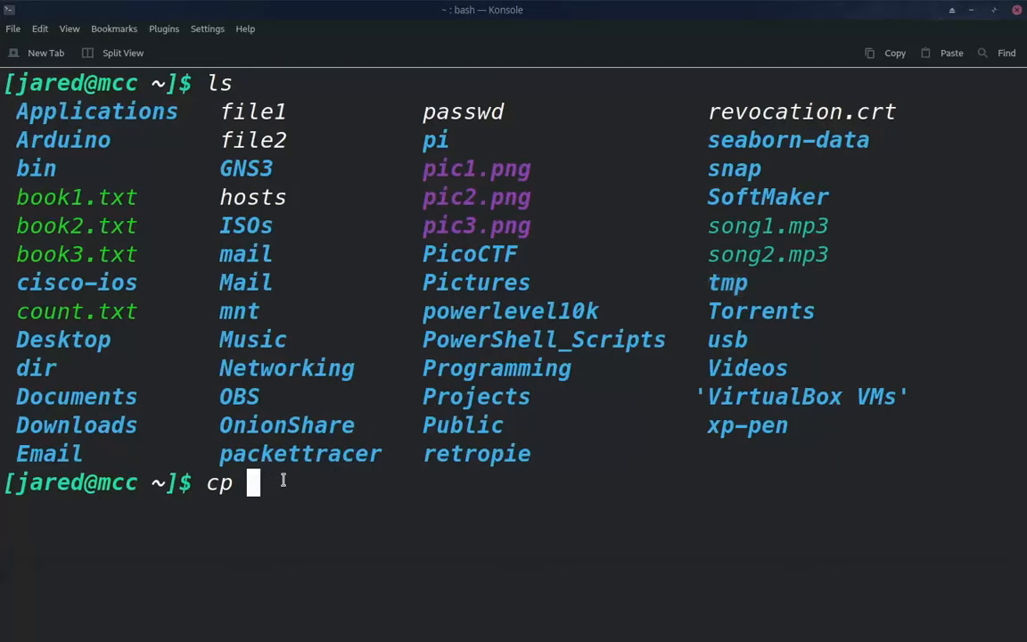
type("file1 tmp")
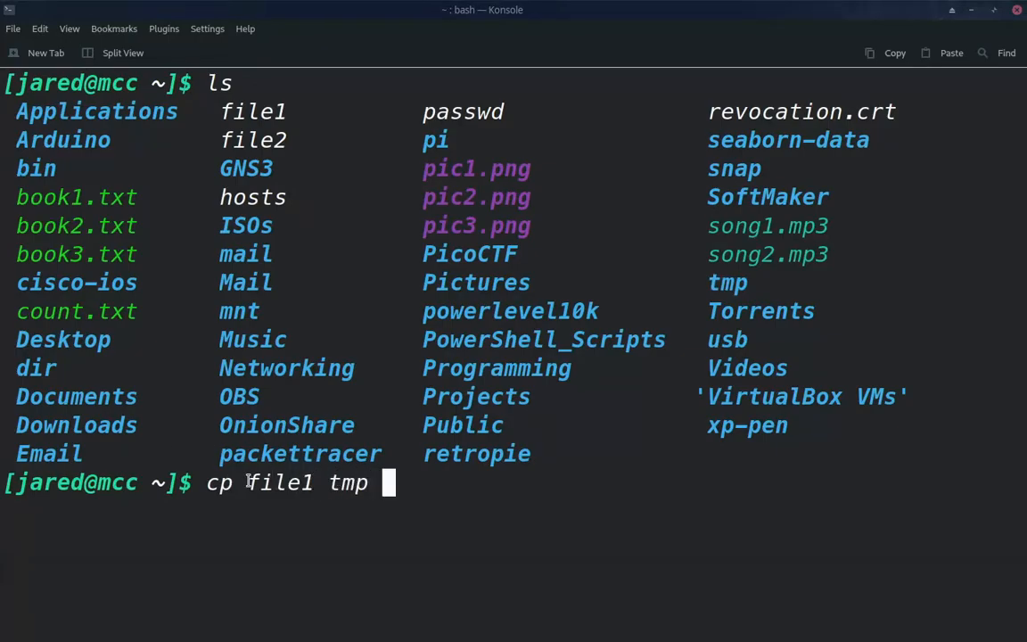
double_click(280, 483)
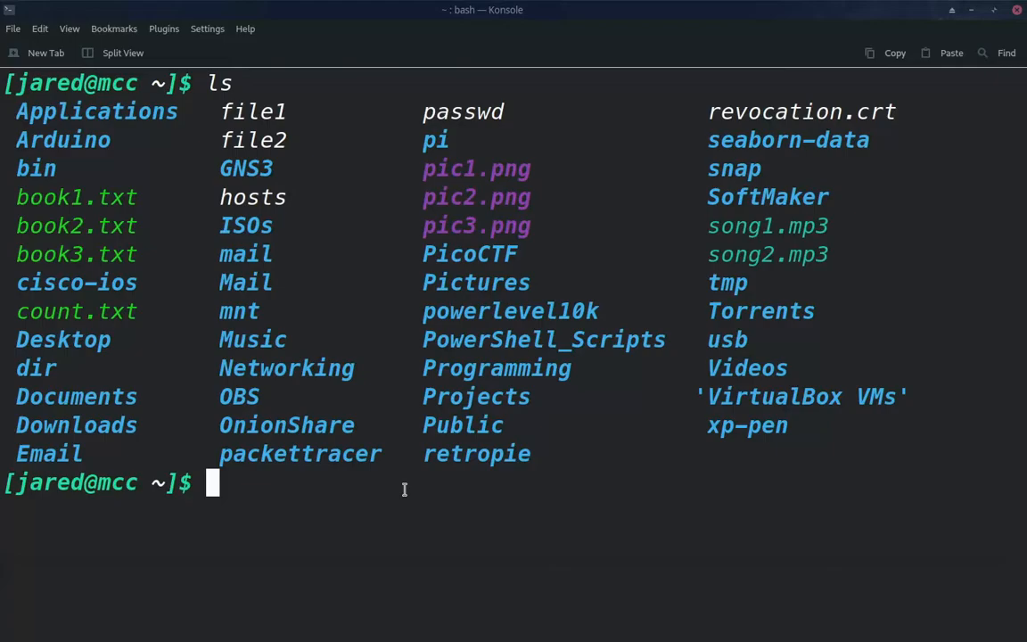
Enter cp pic1.png pic2.png pic3.png tmp, highlighting tmp as destination.
double_click(476, 168)
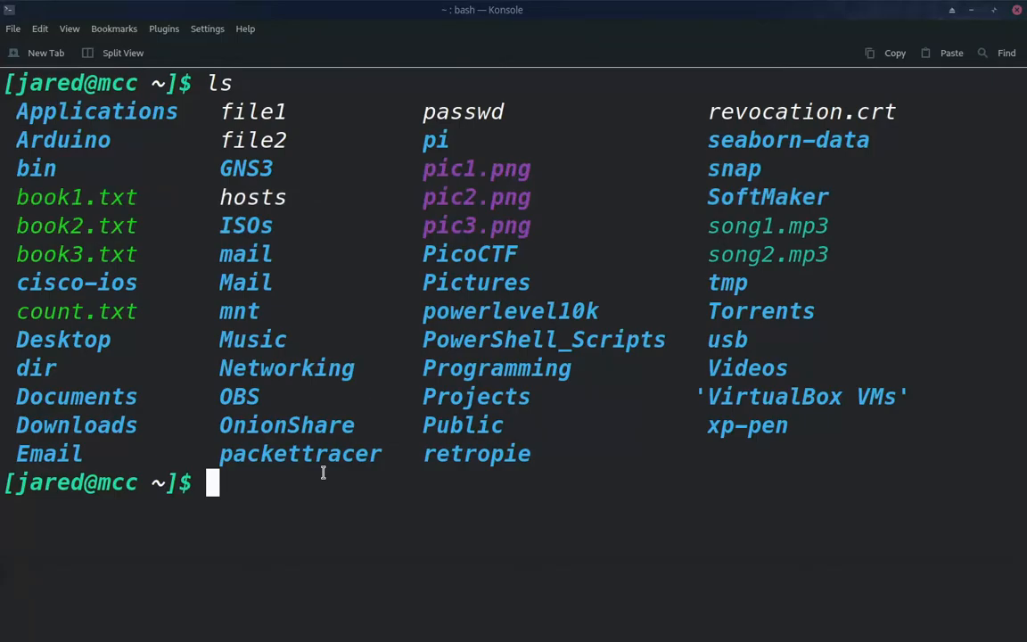
type("cp pic1")
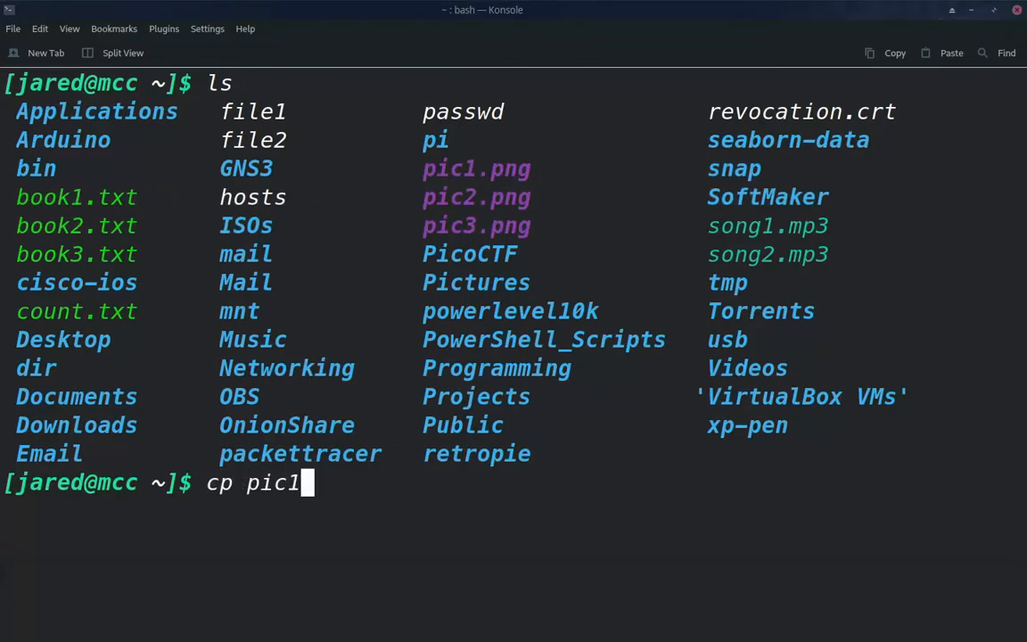
type(".png pic2")
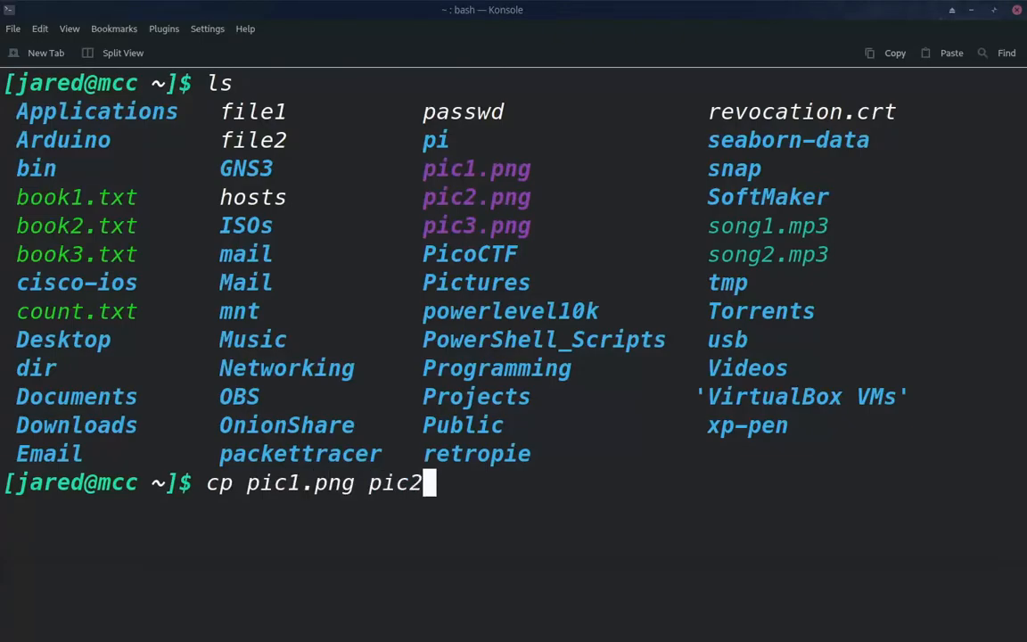
type(".png p")
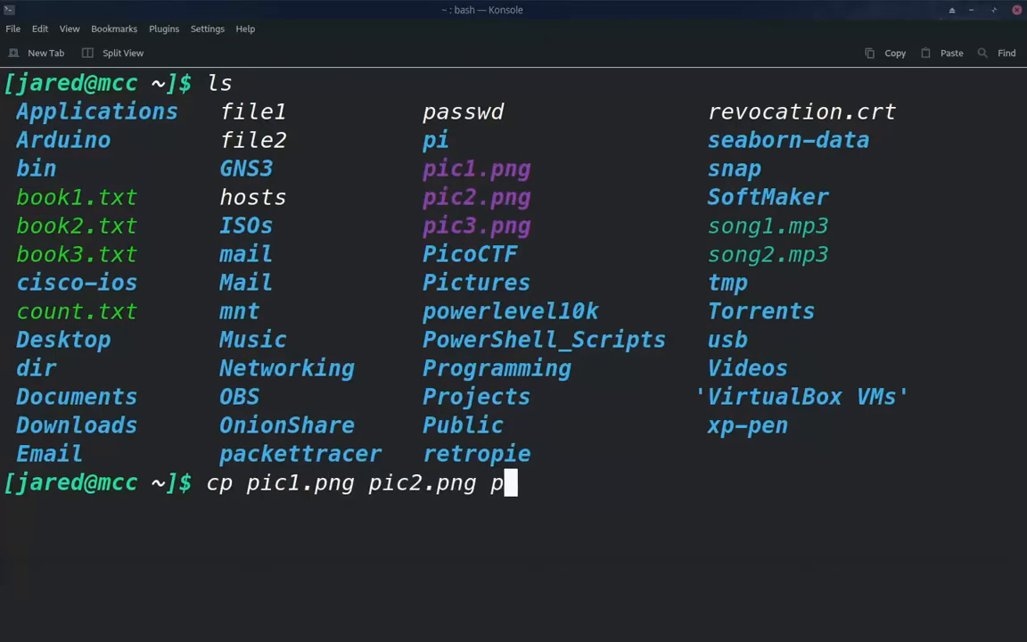
type("ic3.png tmp")
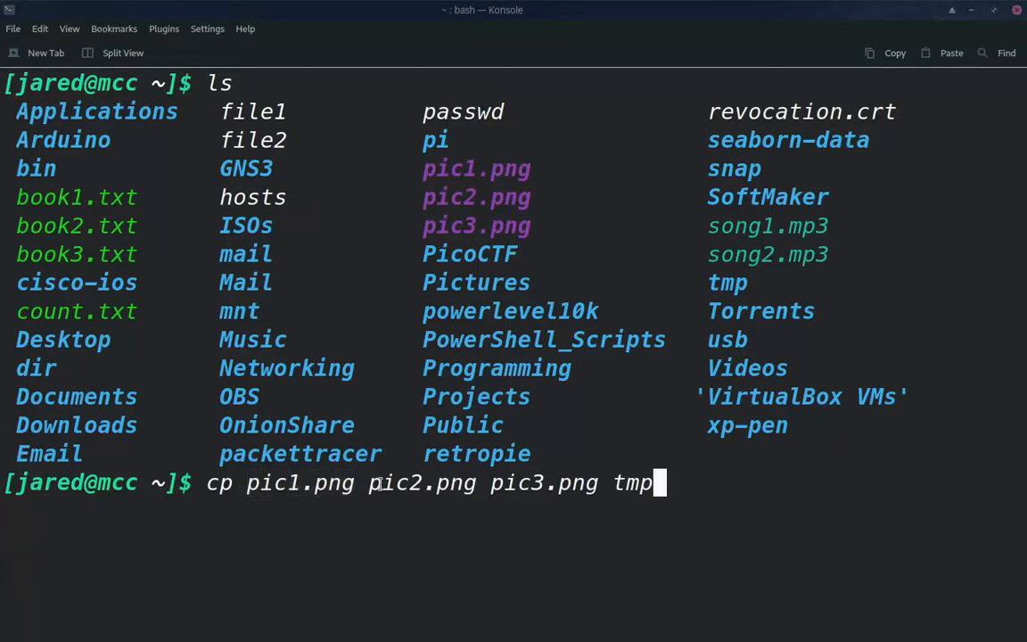
double_click(422, 484)
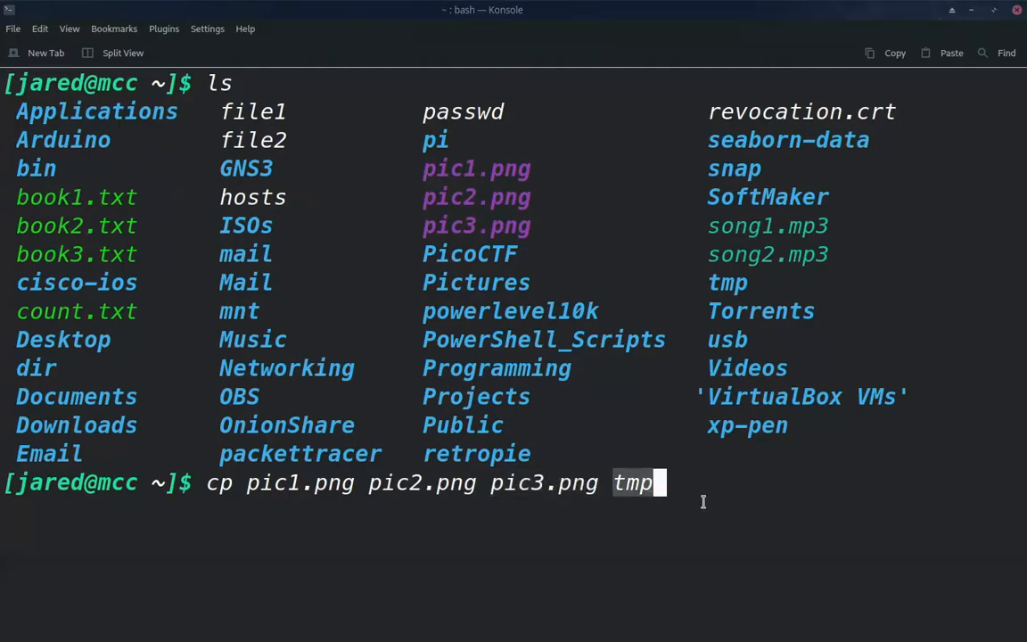
mouse_move(444, 495)
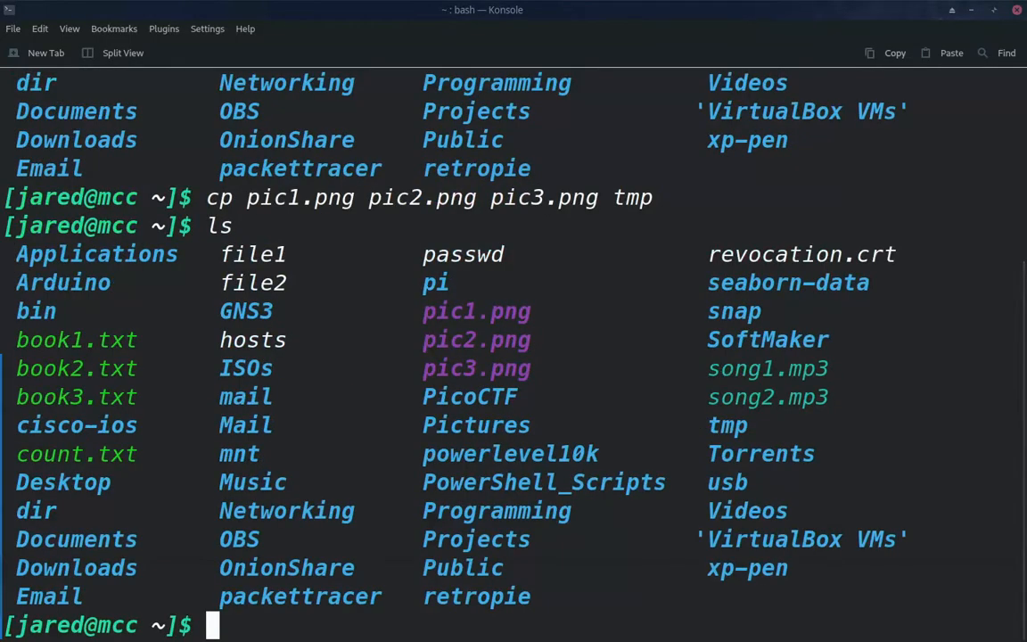
Type ls at the empty prompt.
type("ls")
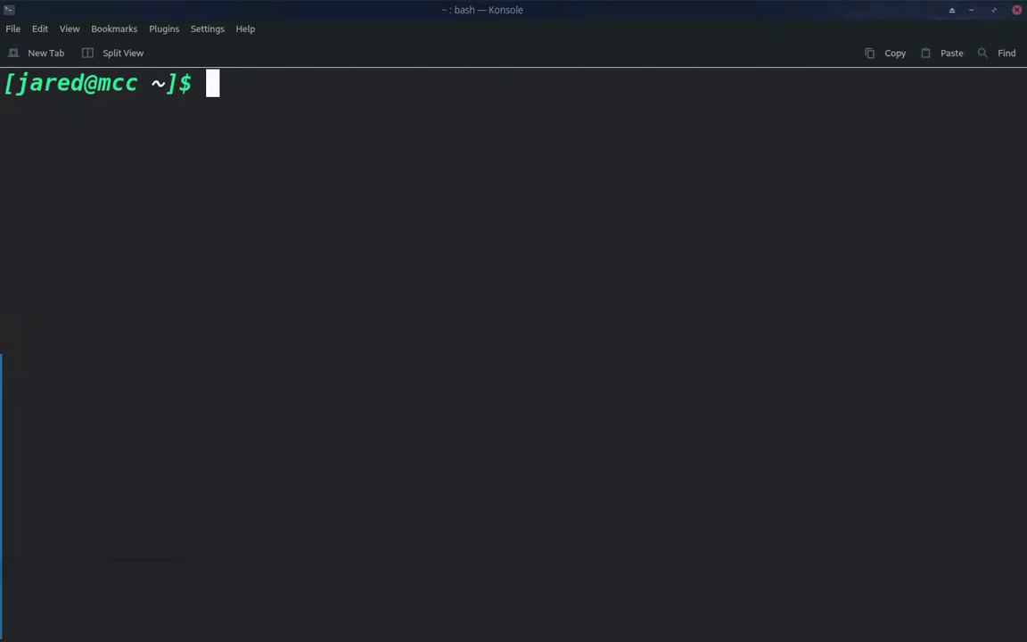
Copy dir into tmp with cp -r after plain cp dir fails.
type("cp dir tmp")
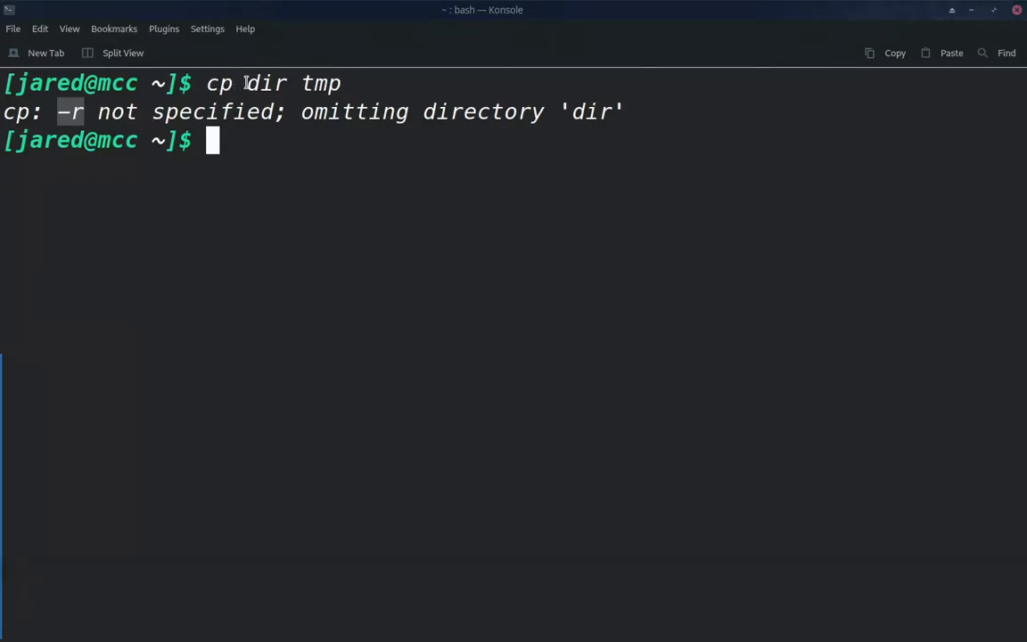
mouse_move(659, 158)
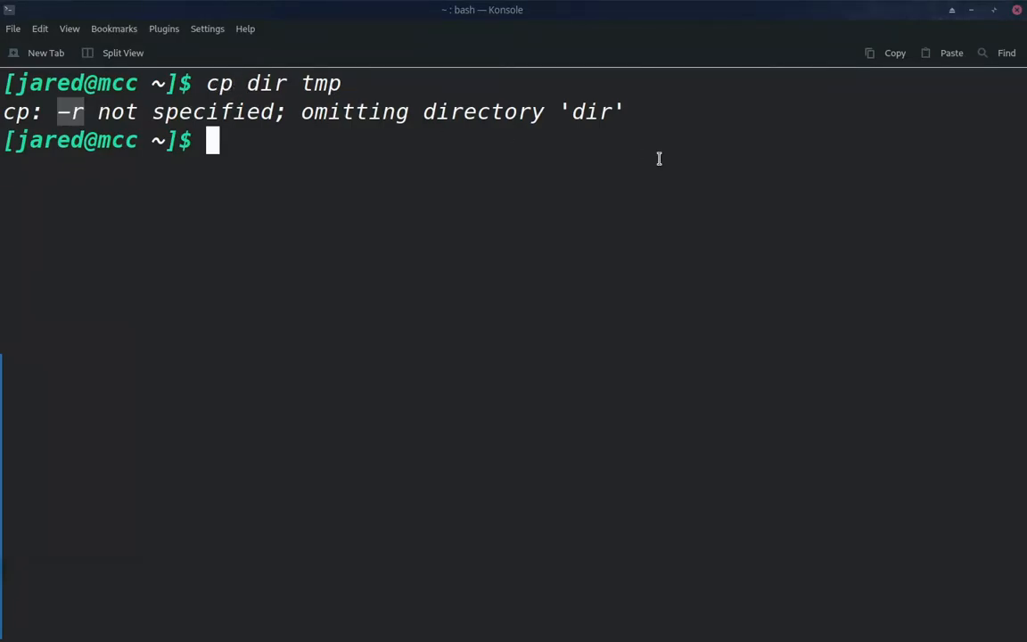
mouse_move(190, 127)
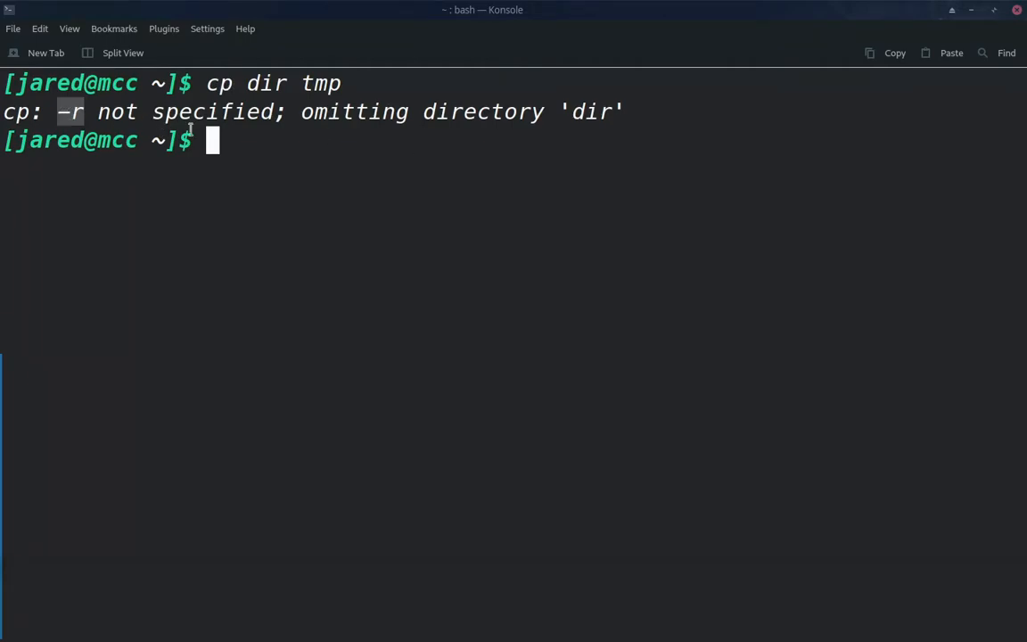
type("cp")
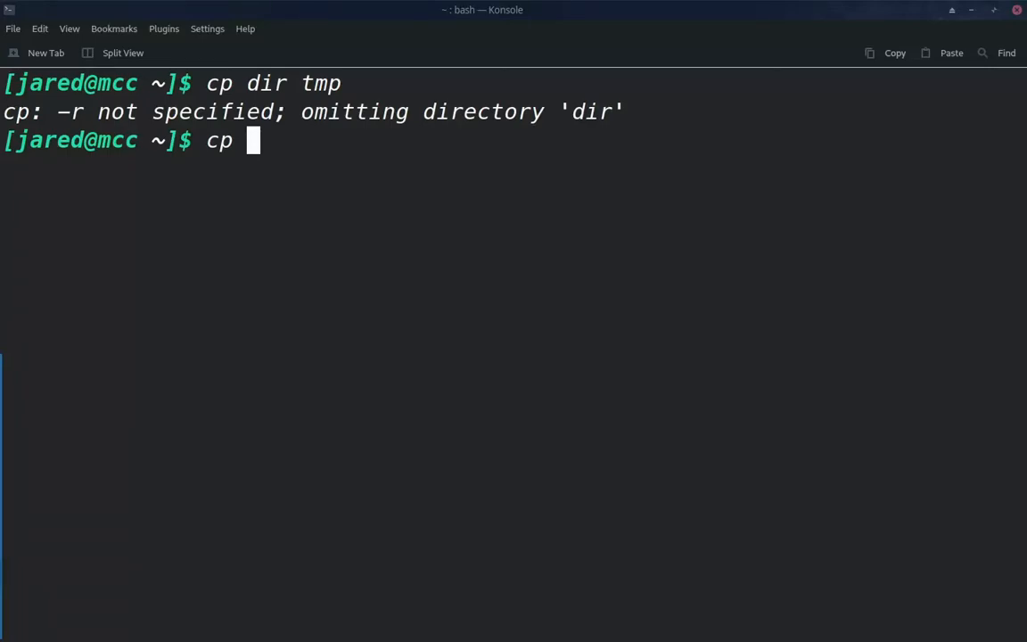
type("-r")
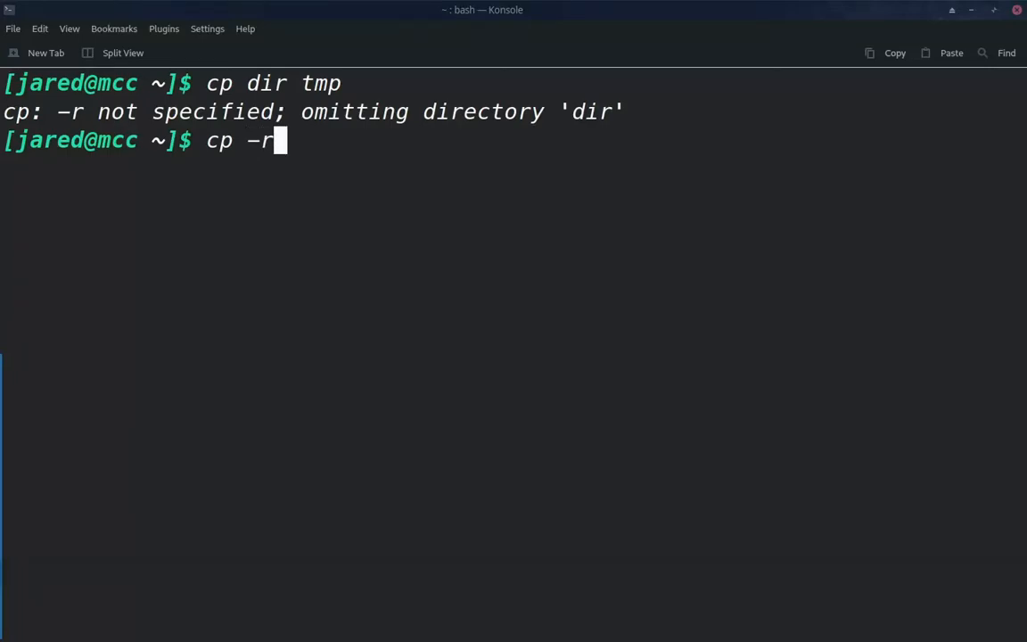
type("dir")
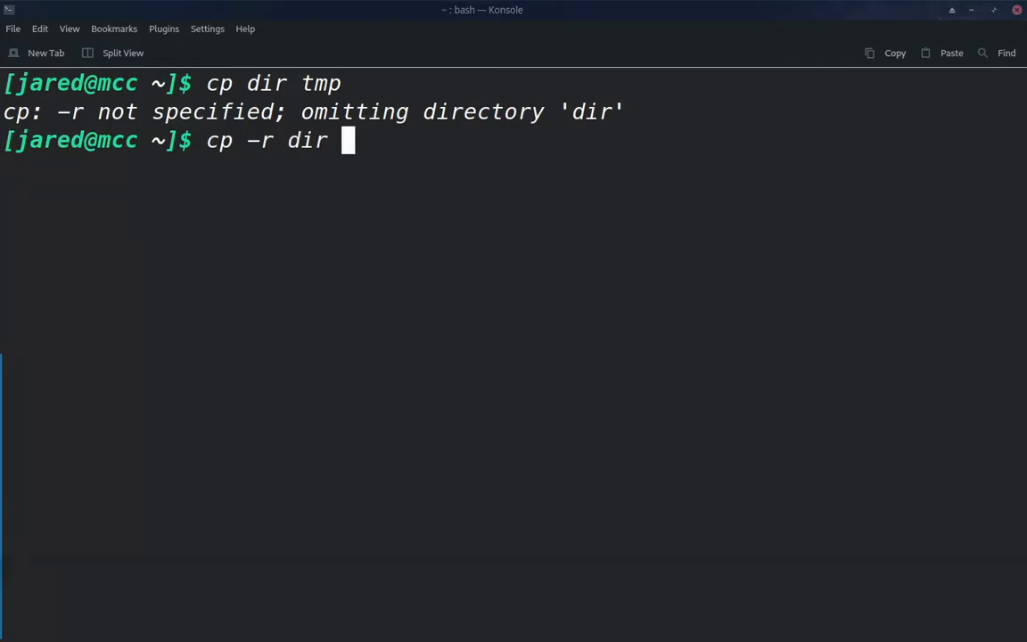
type("tmp")
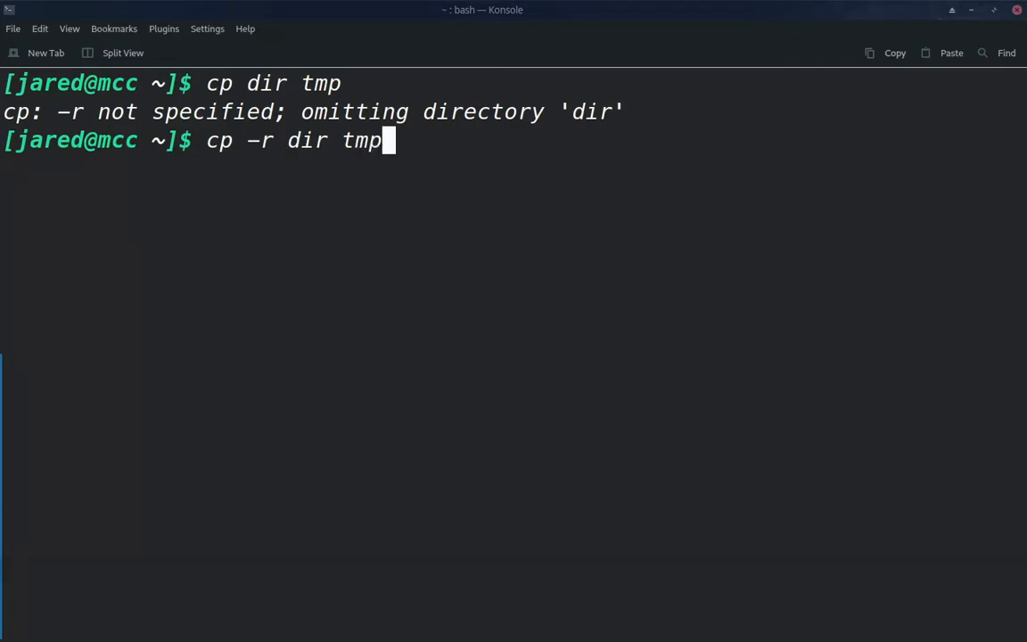
List tmp to confirm dir and the pictures are there.
type("ls")
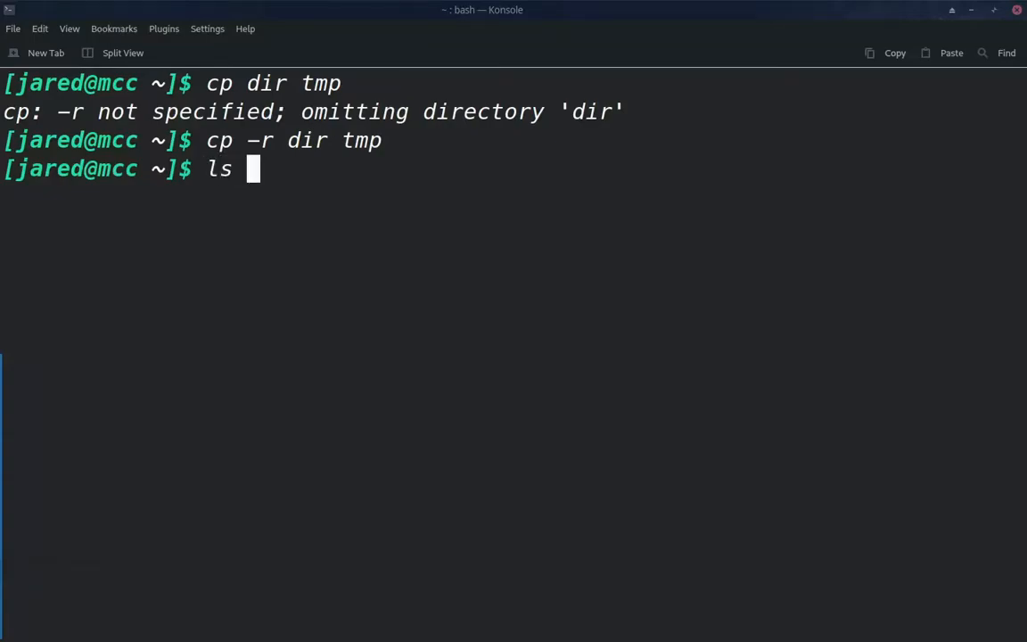
type("tmp")
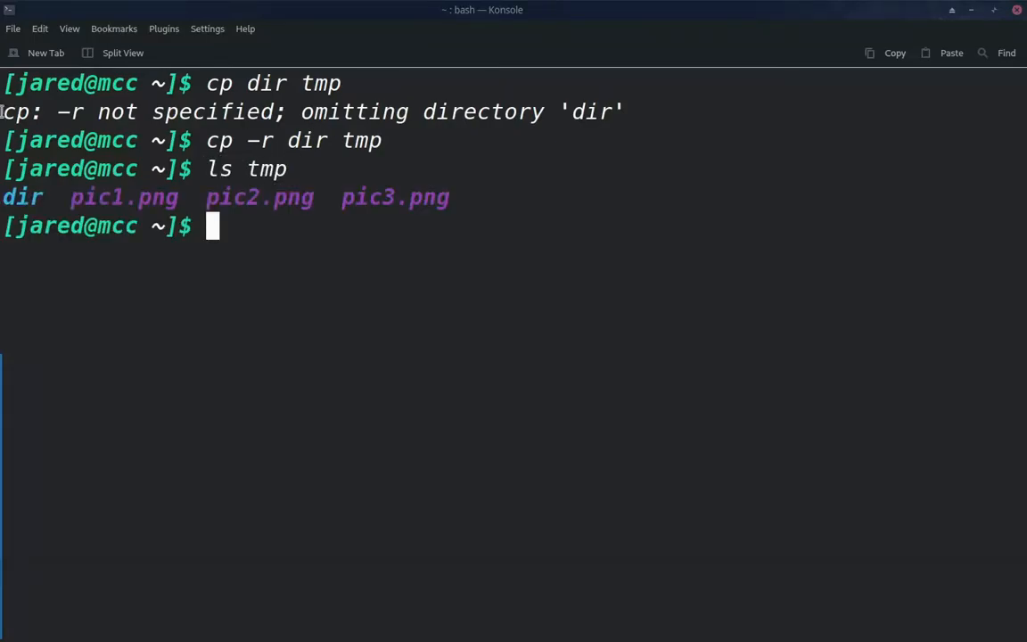
double_click(23, 197)
type("ls")
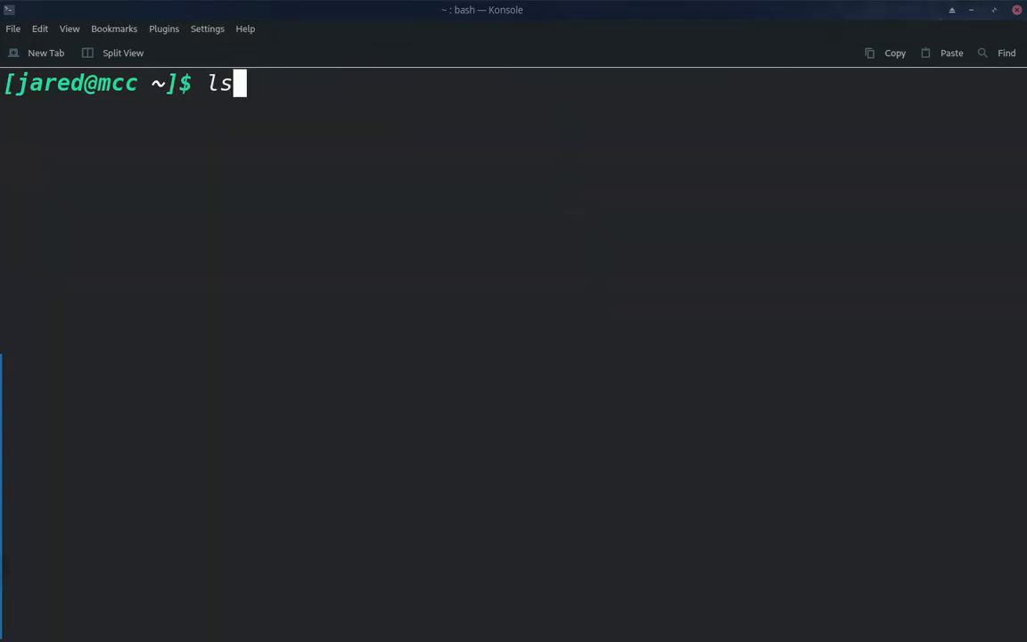
List the home folder, then mv book1.txt, book2.txt and book3.txt into tmp.
key("Return")
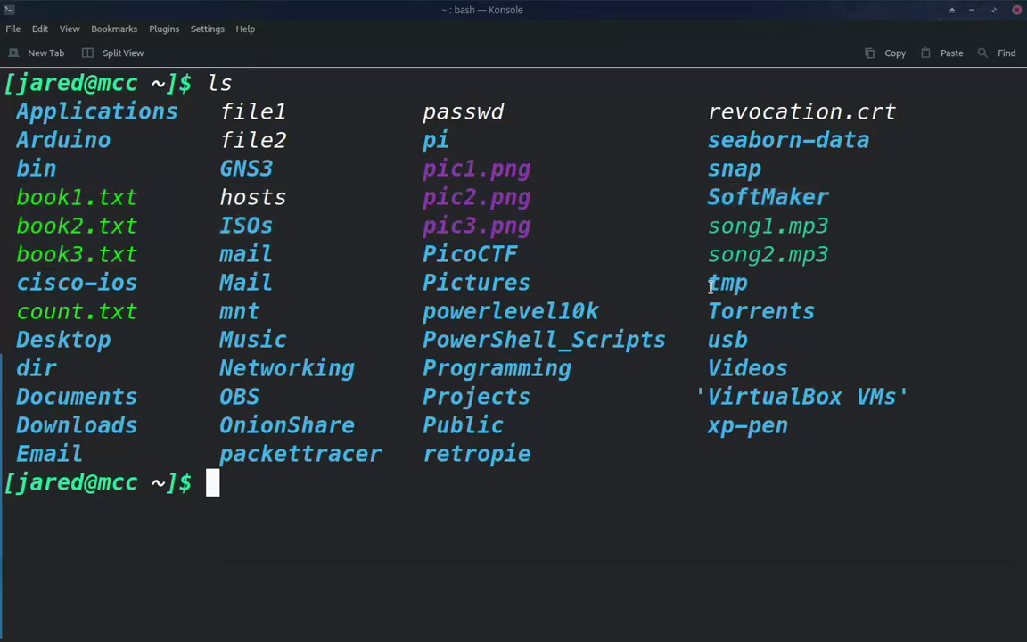
mouse_move(253, 489)
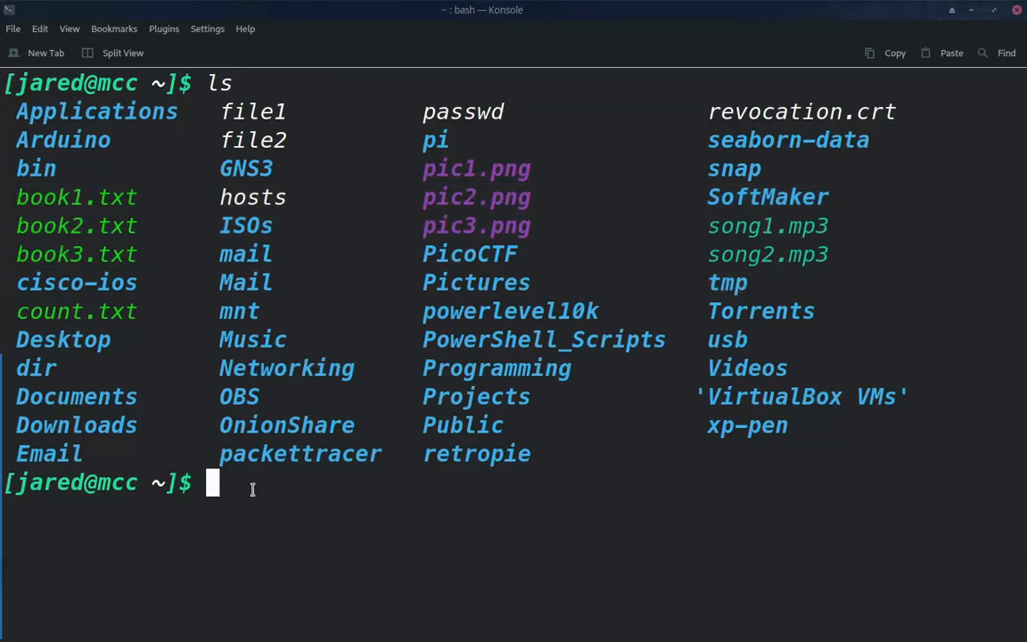
type("mv")
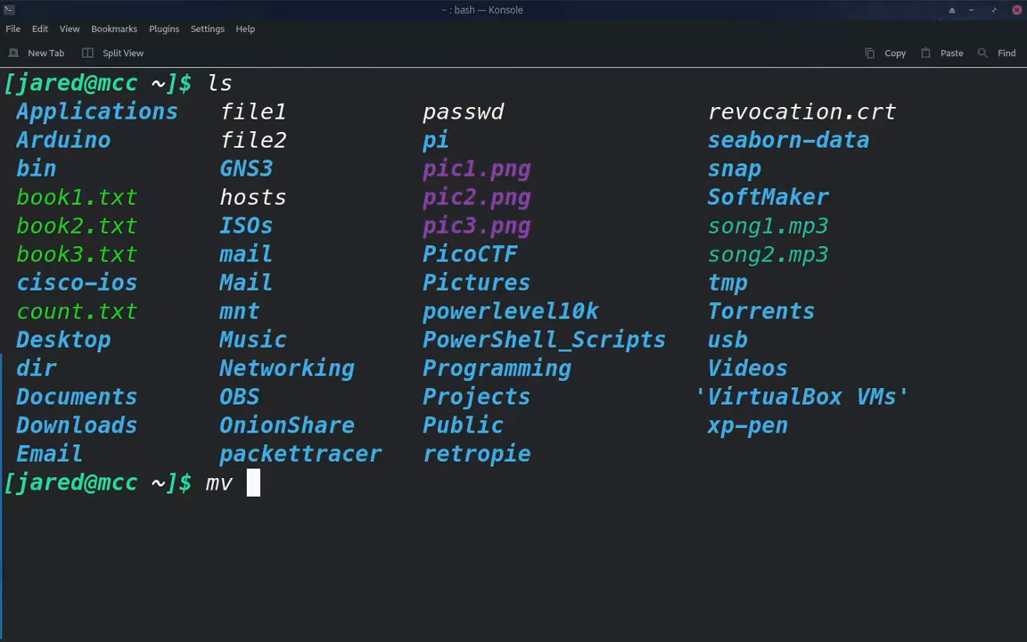
type("book1.txt")
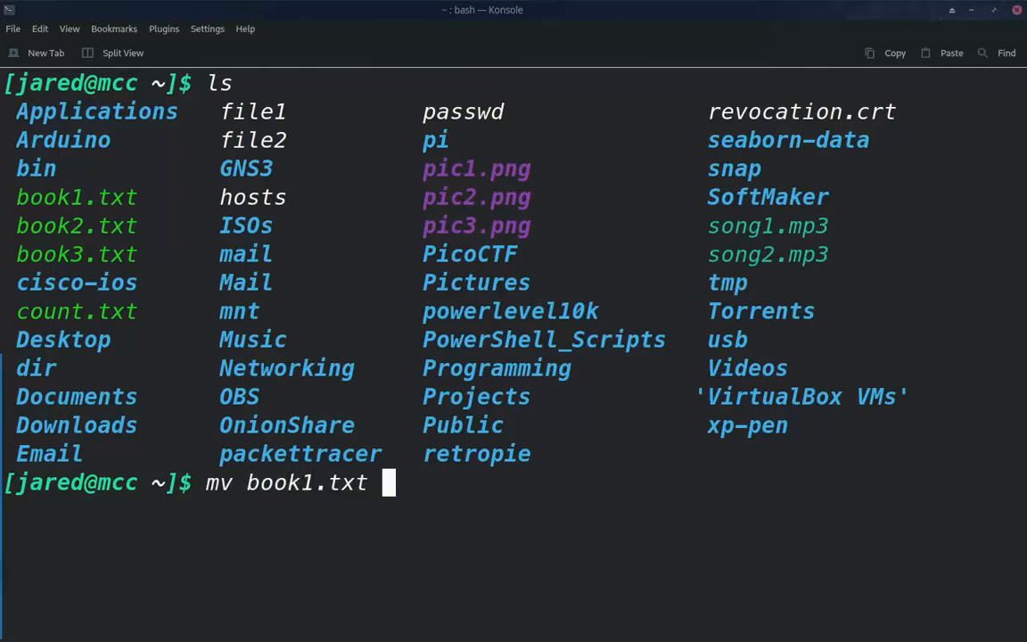
type("book2.txt")
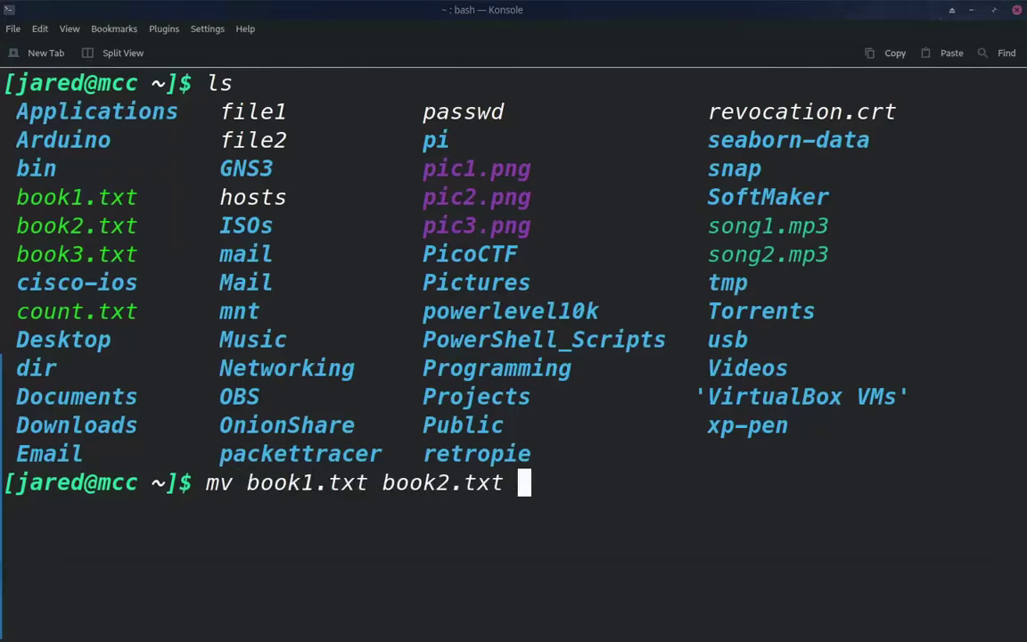
type("book3.txt")
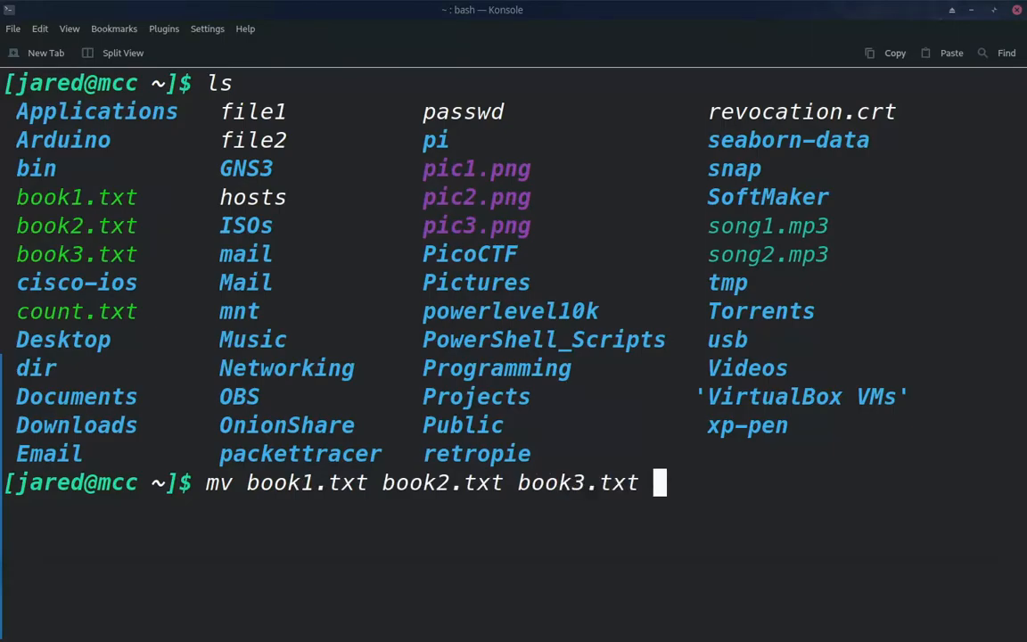
type("tmp")
type("ls")
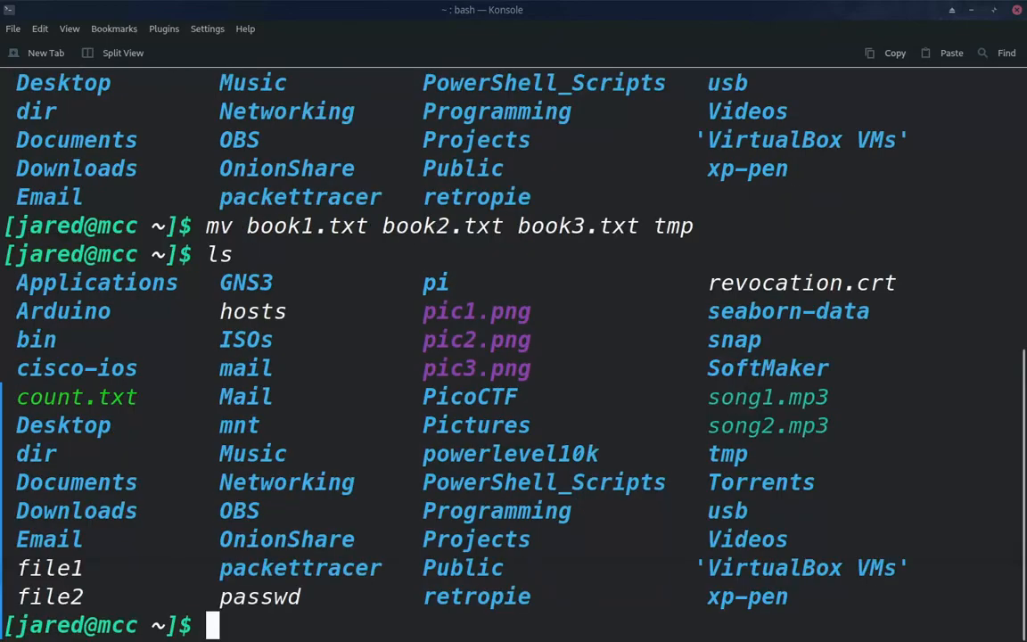
mouse_move(93, 396)
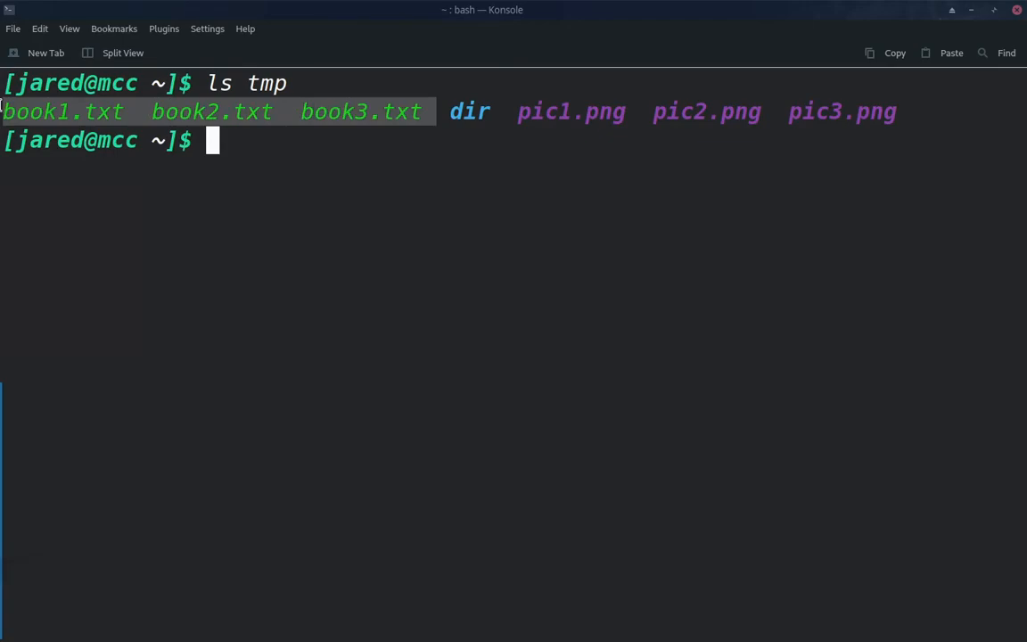
mouse_move(150, 111)
type("ls")
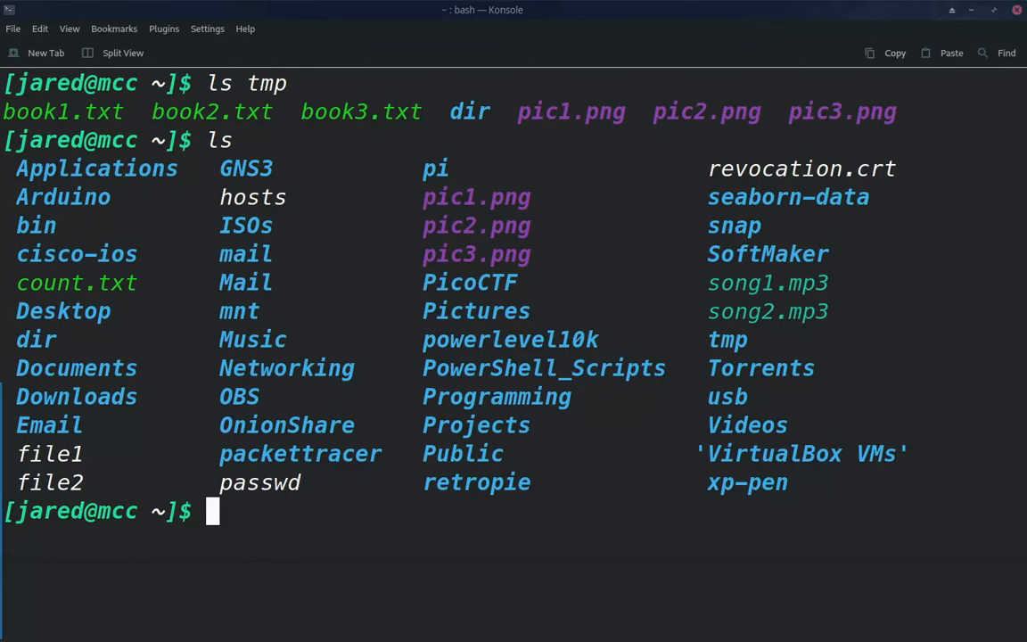
Move dir into Downloads with mv and begin typing ls Downloads.
type("mv")
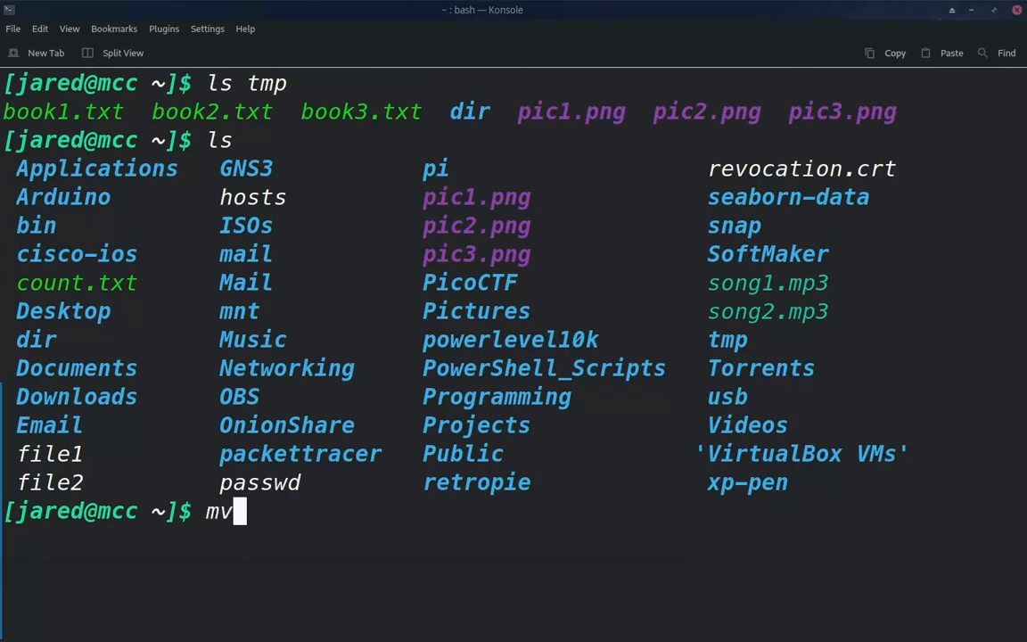
type("dir Downloads/")
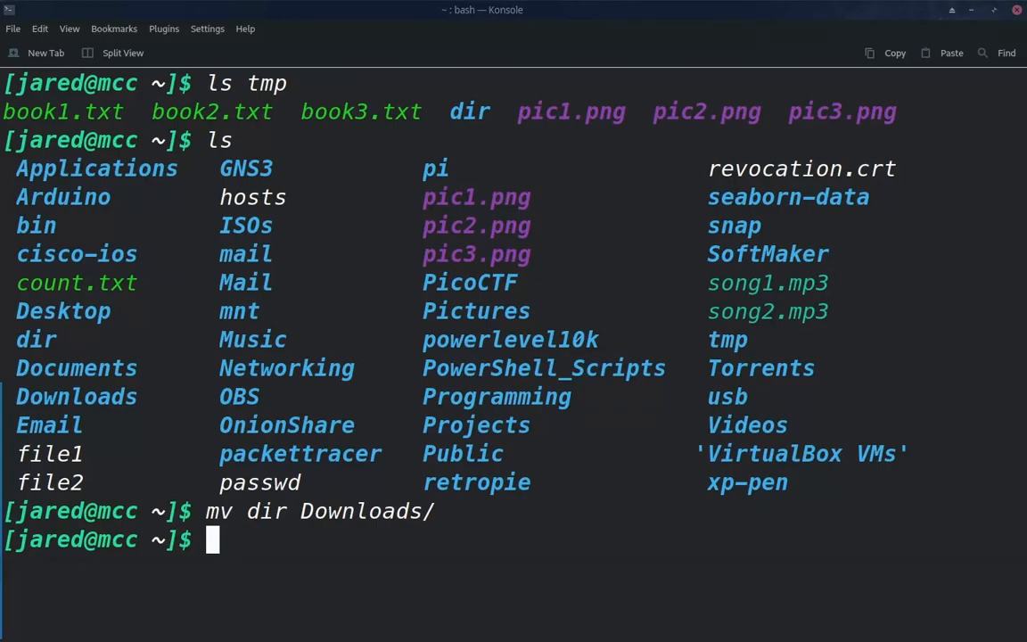
type("ls D")
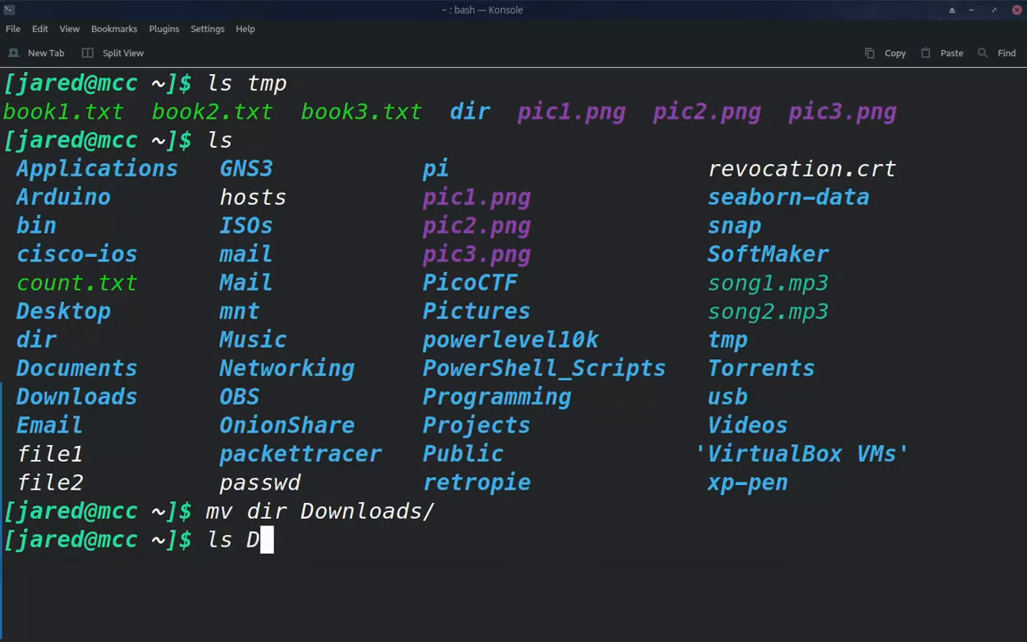